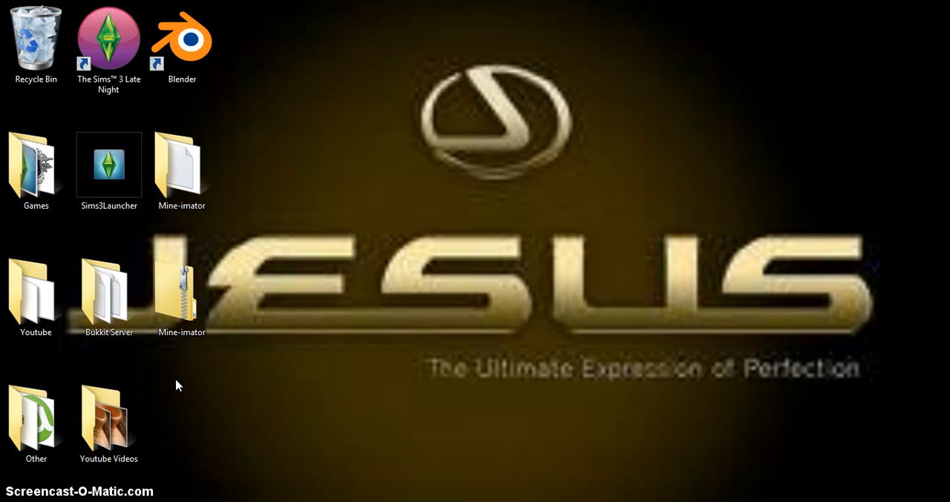
Select the Bukkit Server folder on the desktop
click(276, 309)
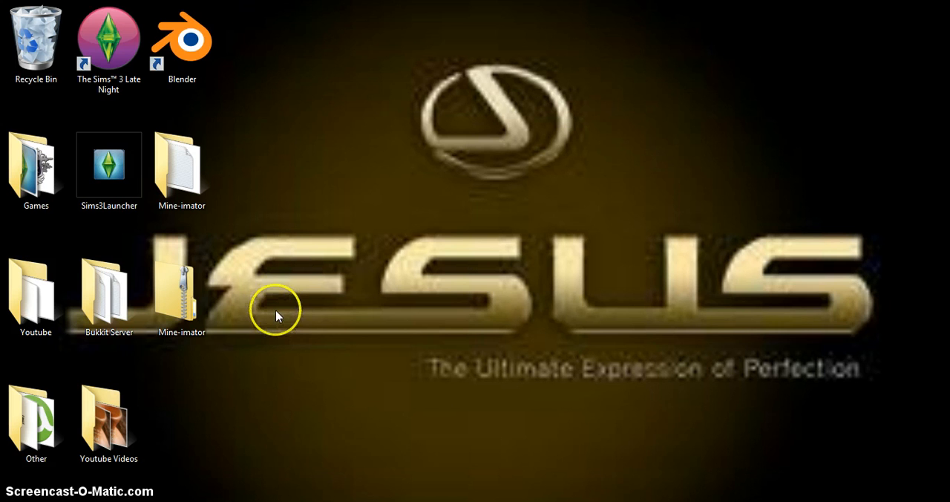
Open the Bukkit Server folder and select server.properties, checking its right-click actions
double_click(108, 297)
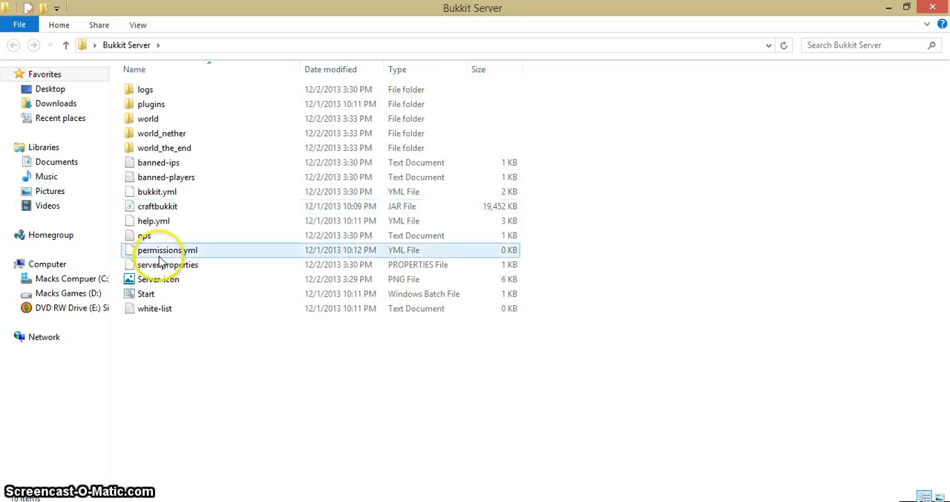
right_click(167, 264)
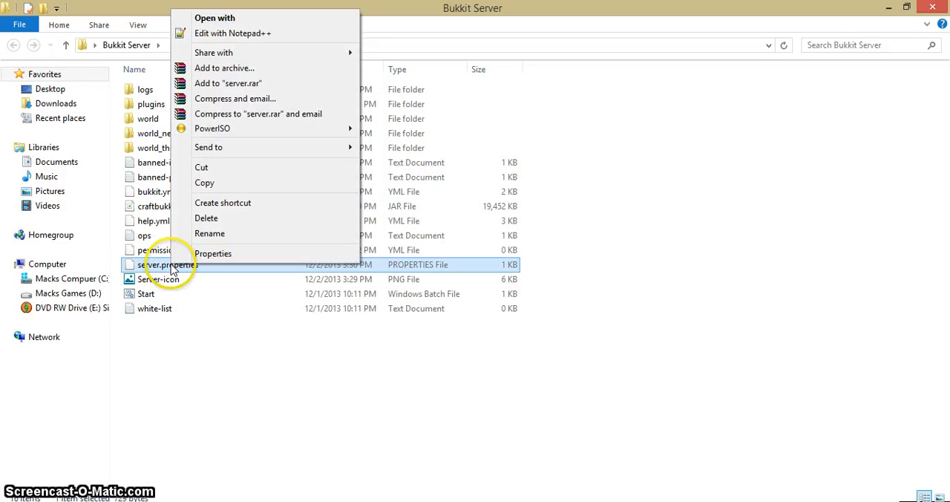
mouse_move(256, 33)
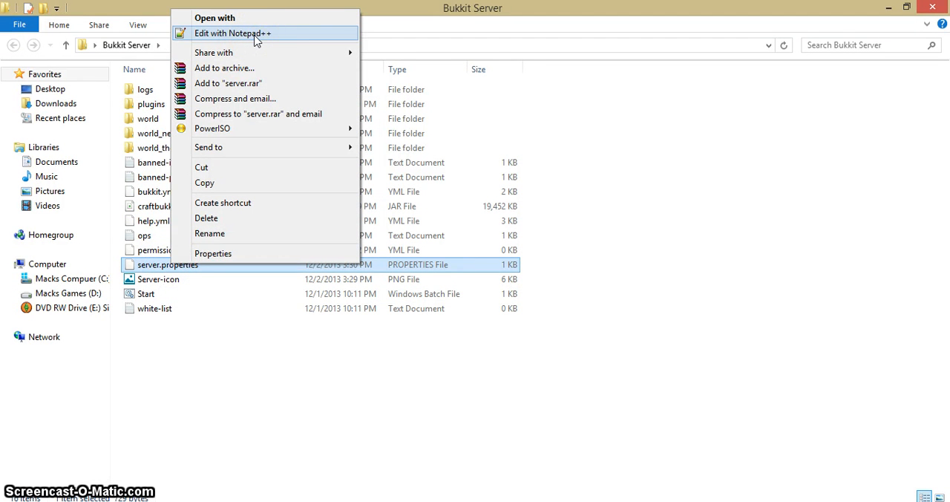
mouse_move(255, 281)
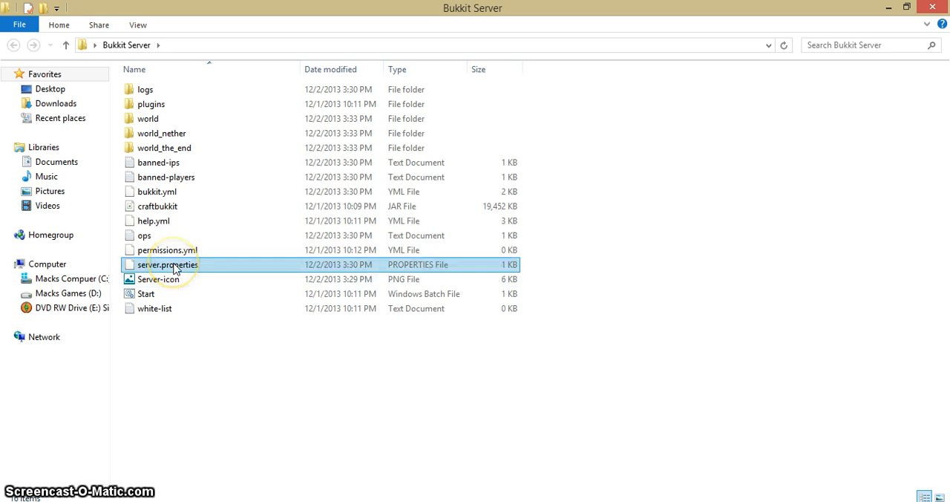
mouse_move(168, 265)
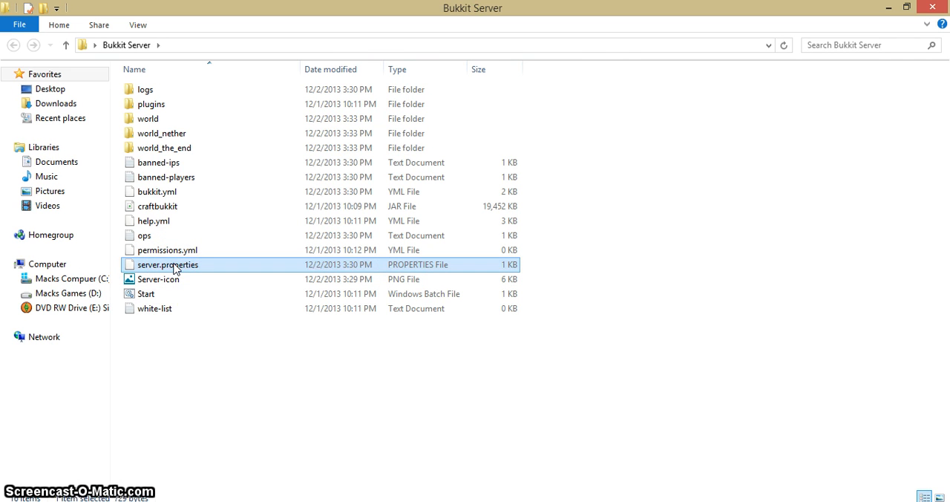
click(157, 279)
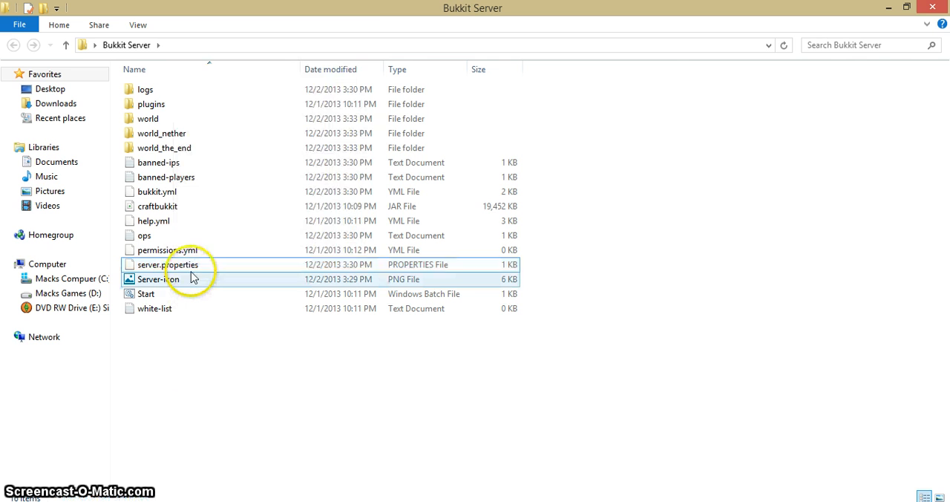
right_click(168, 265)
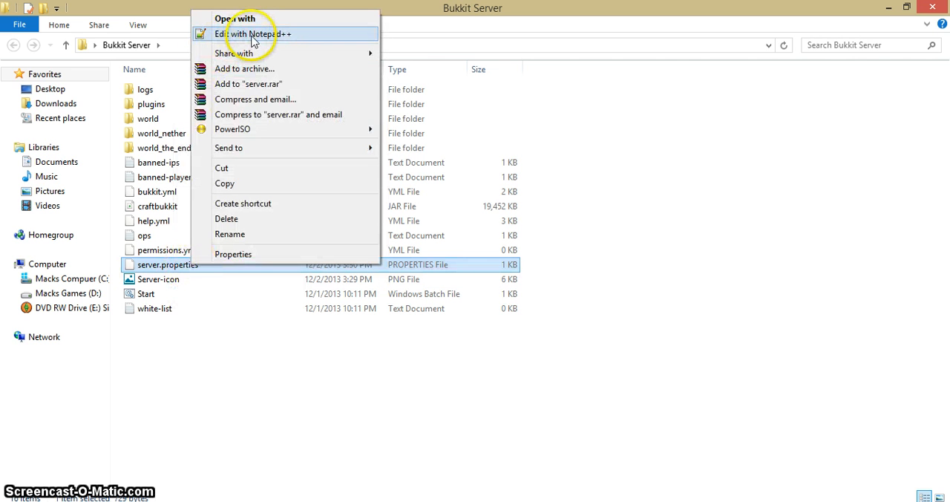
mouse_move(270, 349)
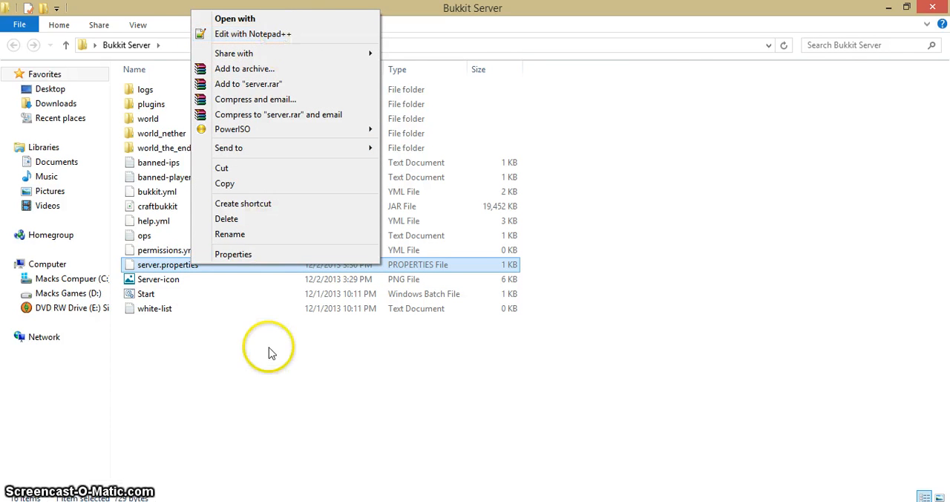
mouse_move(239, 356)
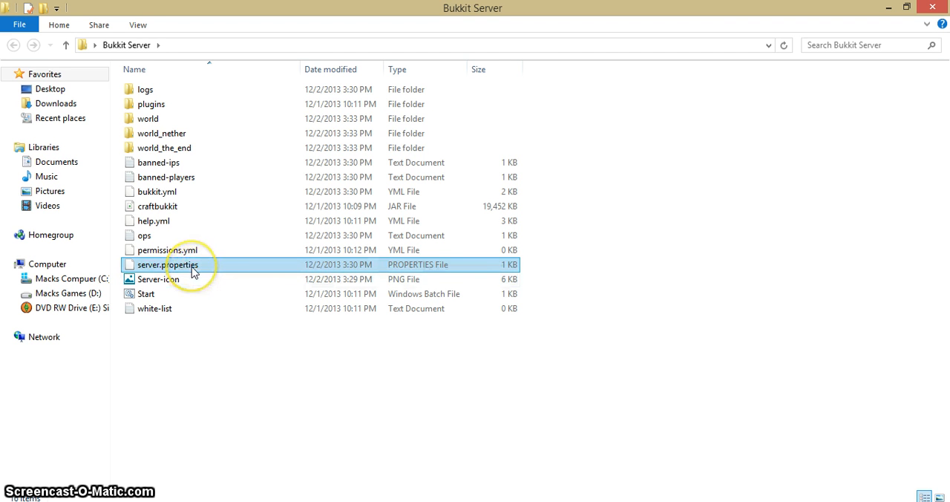
click(166, 264)
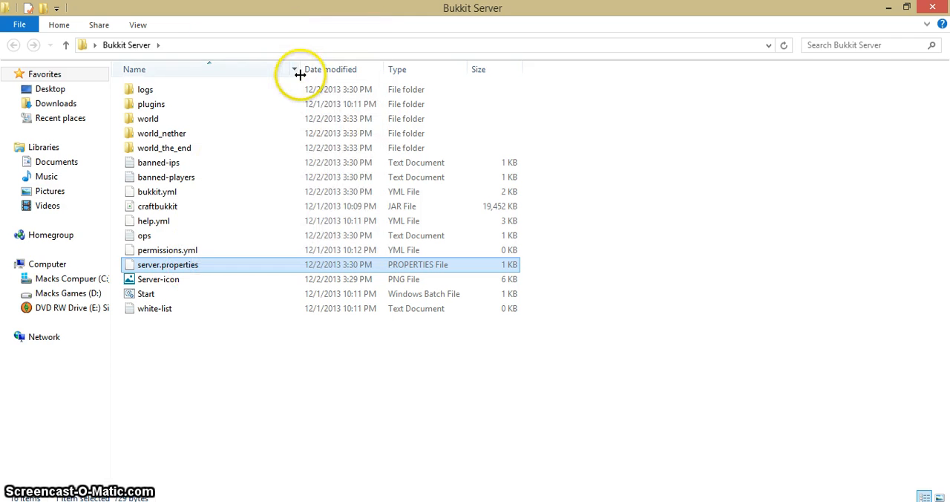
Open server.properties in Notepad++ and erase the op-permission-level value 10
double_click(167, 265)
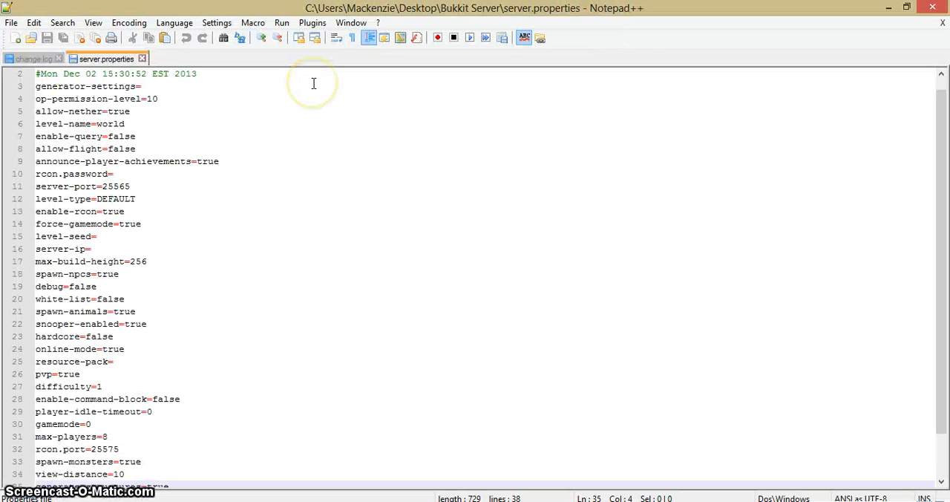
mouse_move(166, 85)
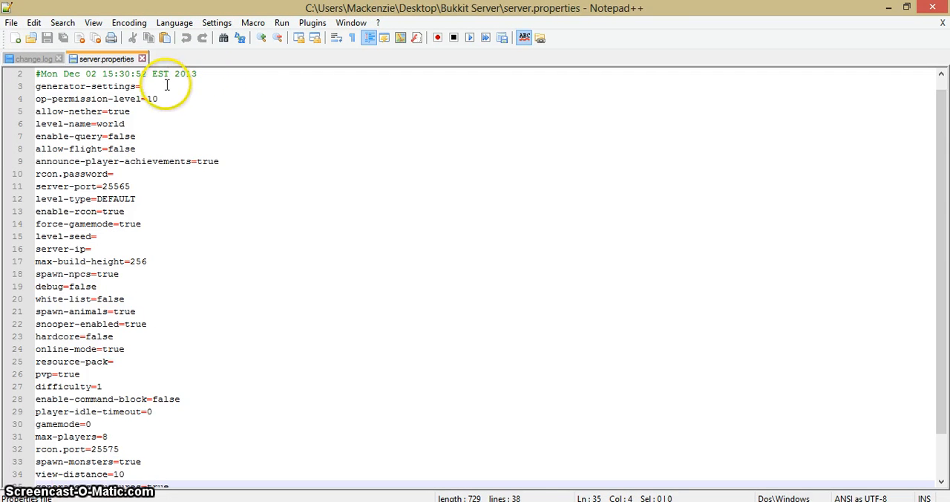
click(158, 98)
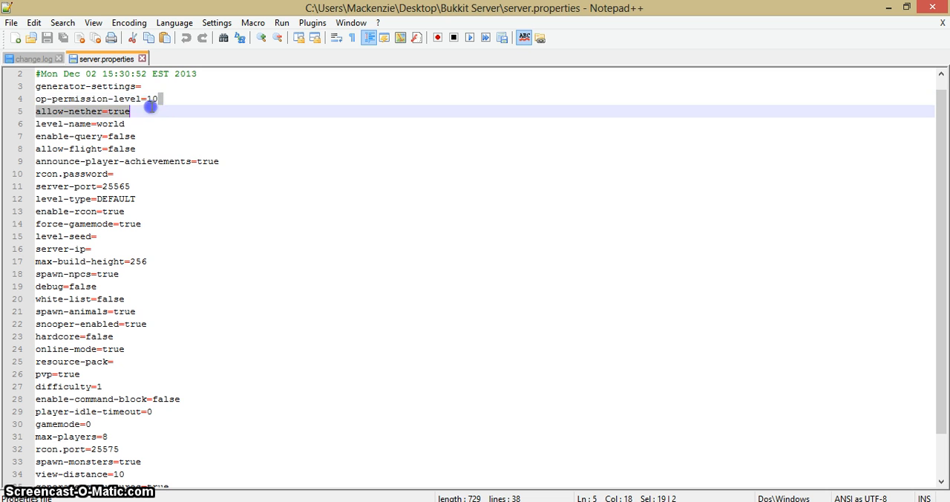
click(190, 98)
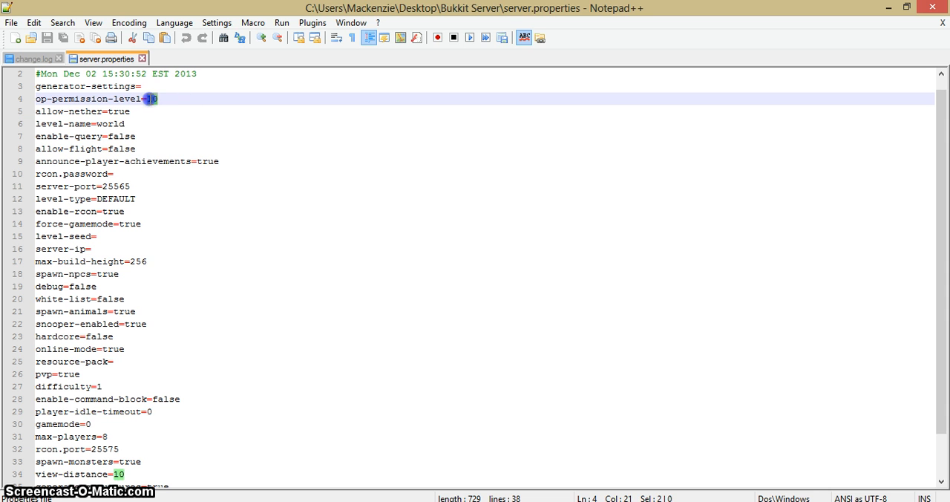
click(196, 101)
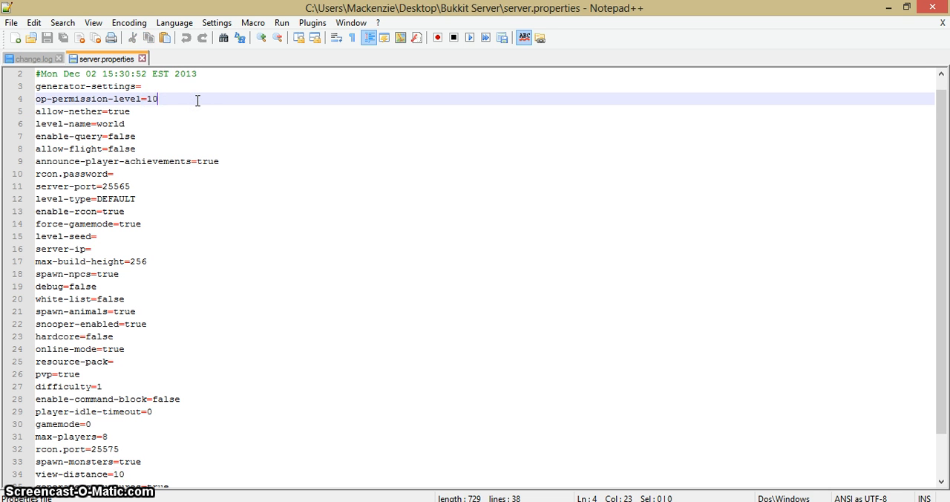
key(BackSpace)
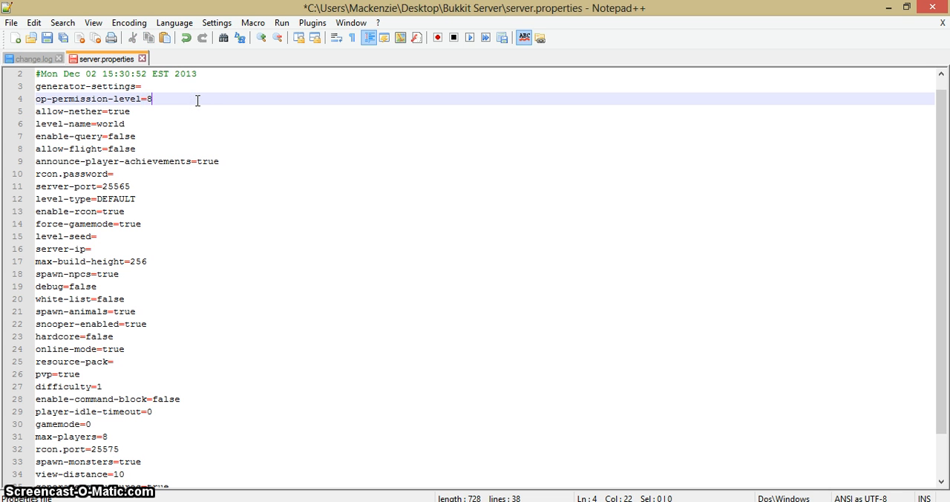
click(129, 111)
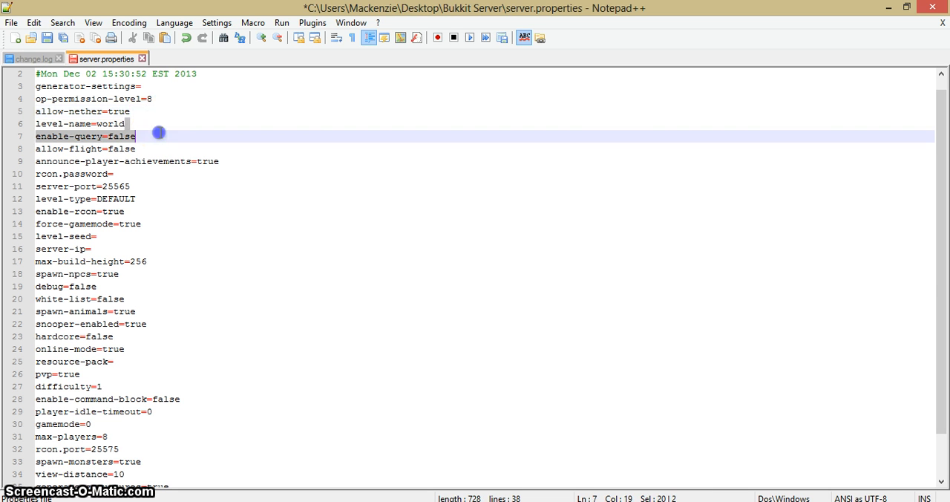
click(125, 123)
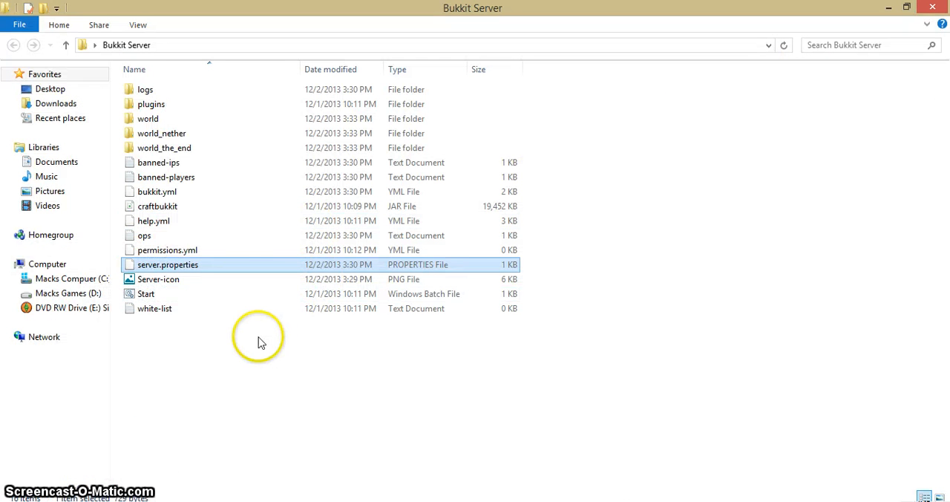
click(149, 119)
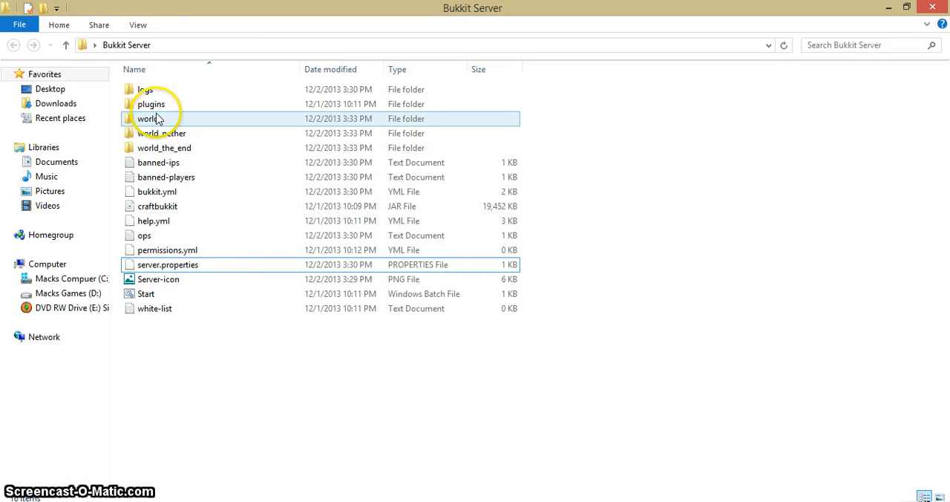
click(152, 104)
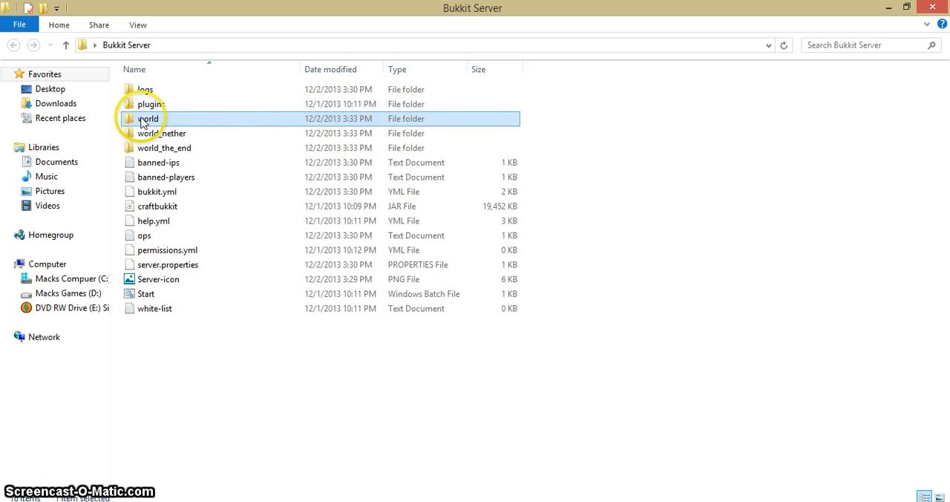
mouse_move(156, 119)
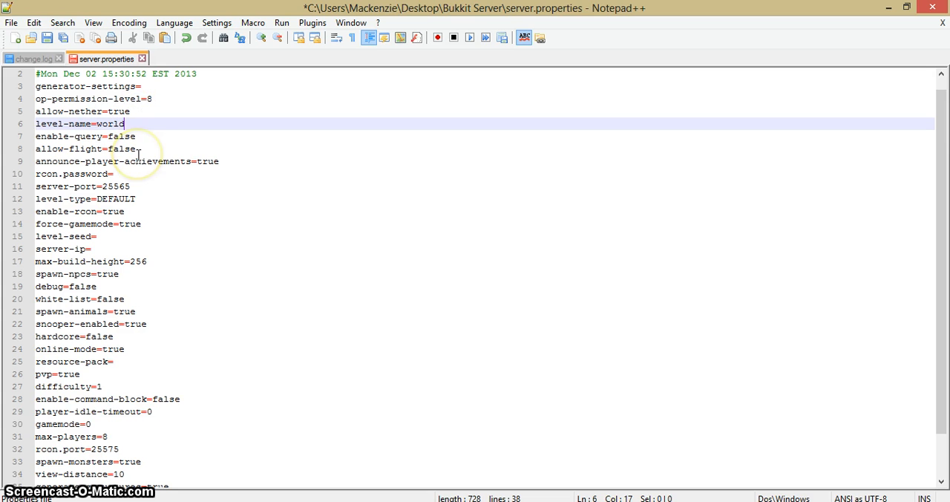
mouse_move(152, 137)
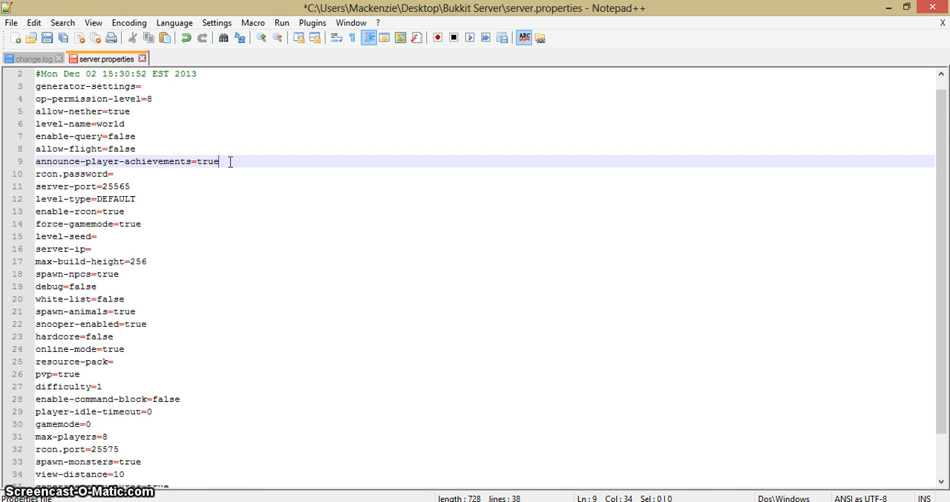
Replace the announce-player-achievements value and move to the rcon.password line
key(BackSpace)
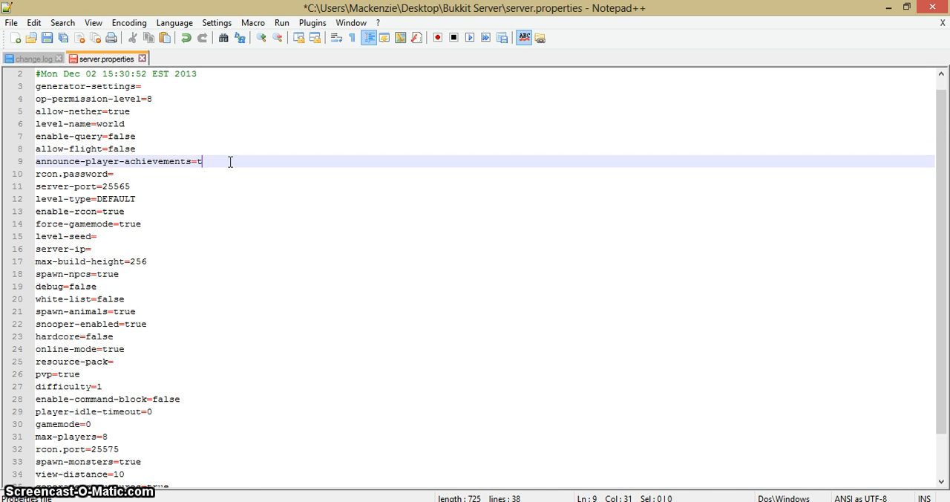
text(ls)
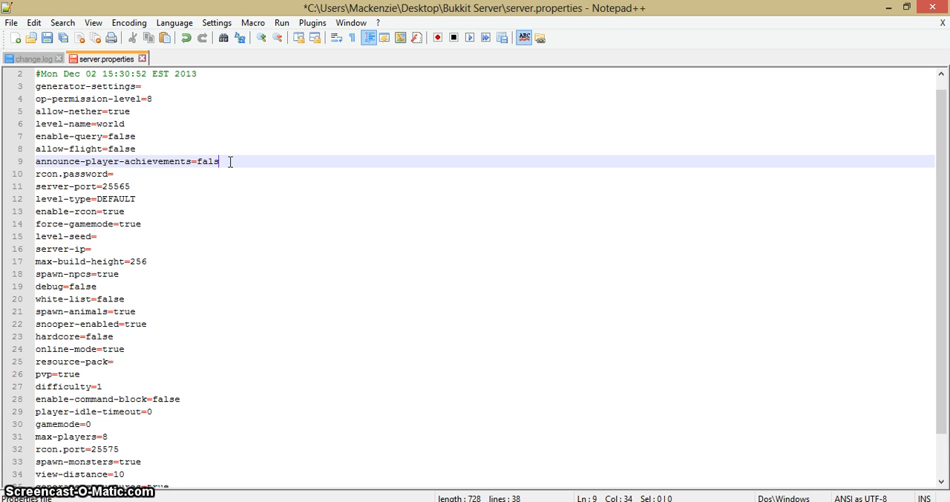
text(e)
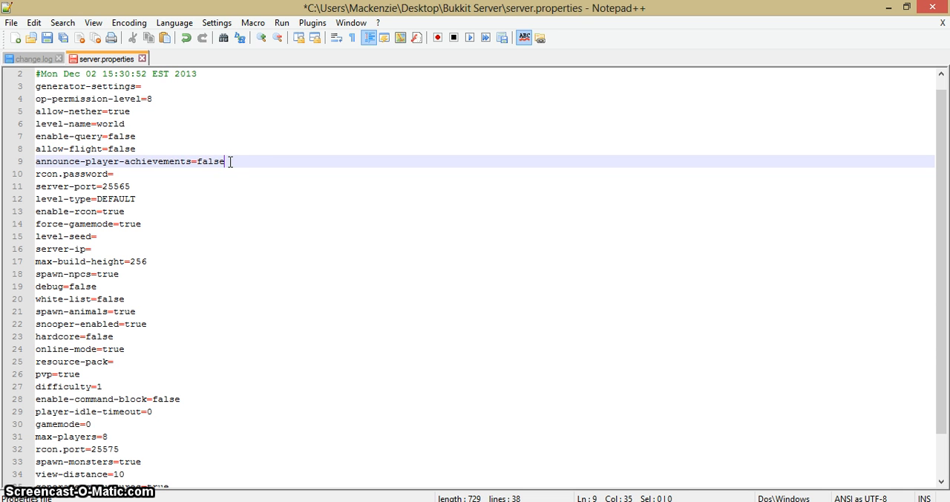
click(229, 174)
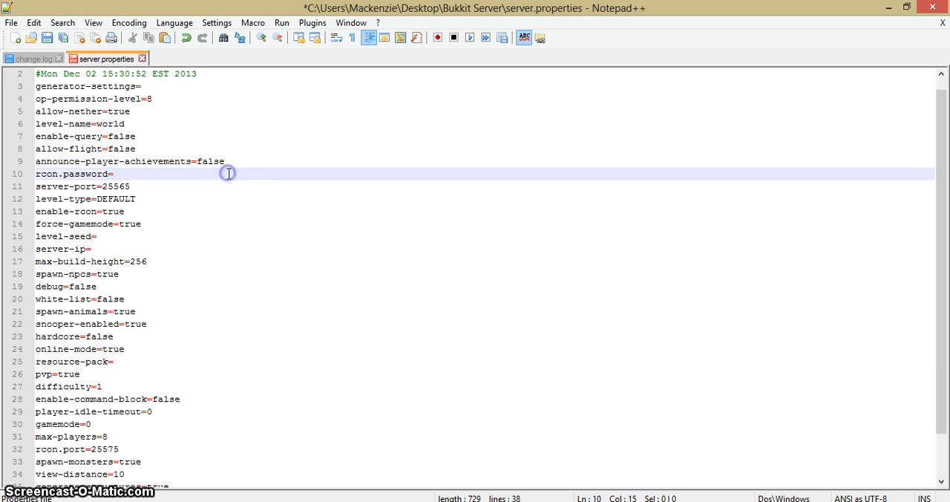
mouse_move(152, 169)
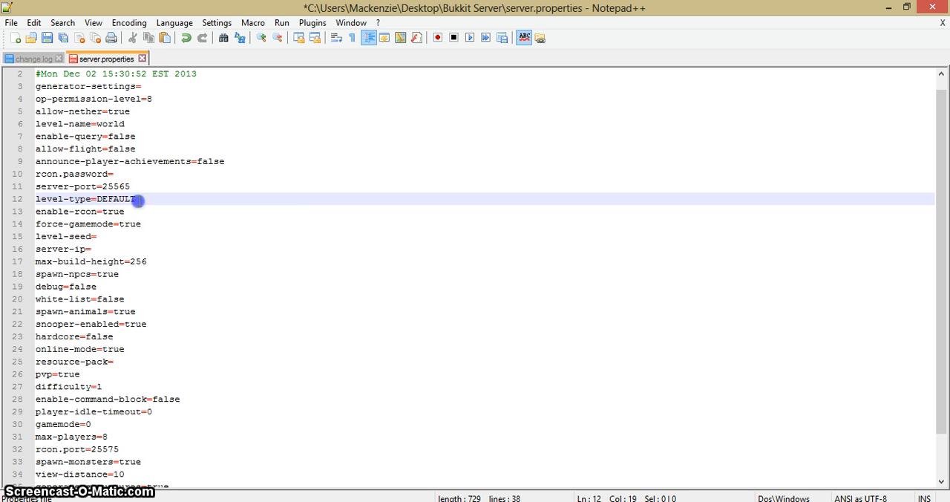
double_click(116, 199)
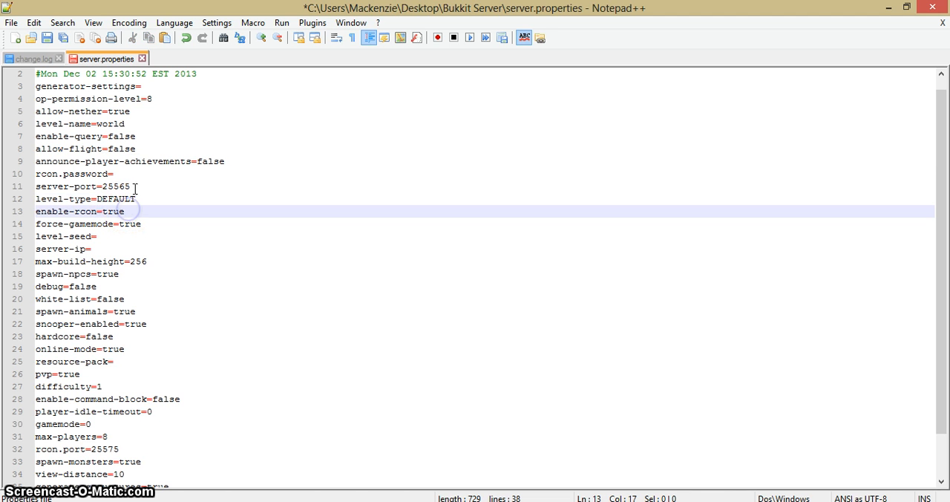
double_click(110, 210)
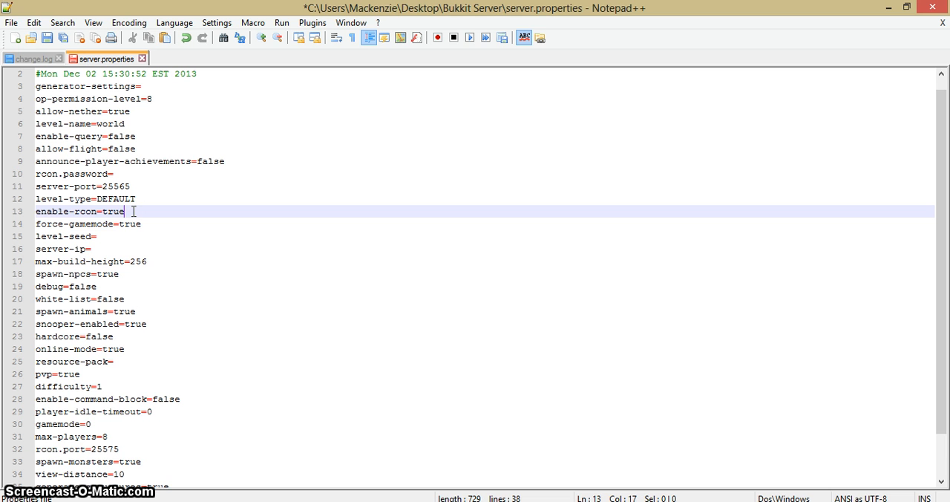
key(Backspace)
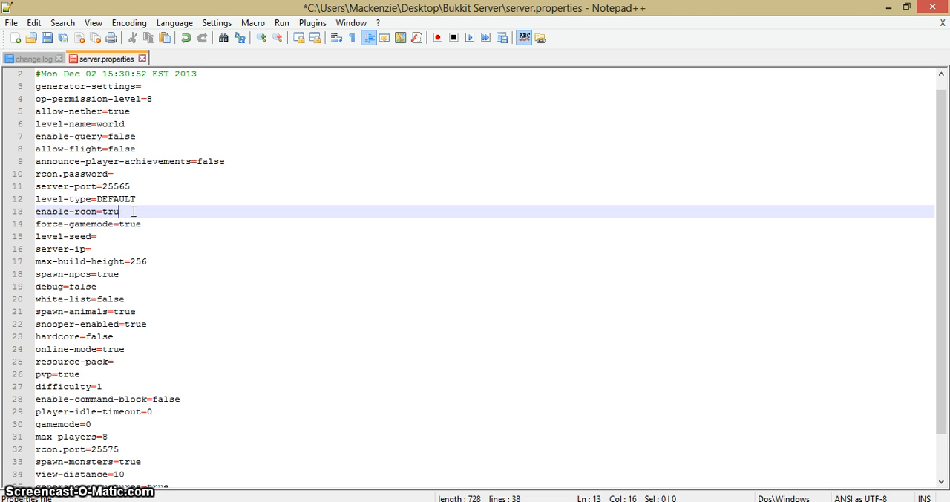
key(BackSpace)
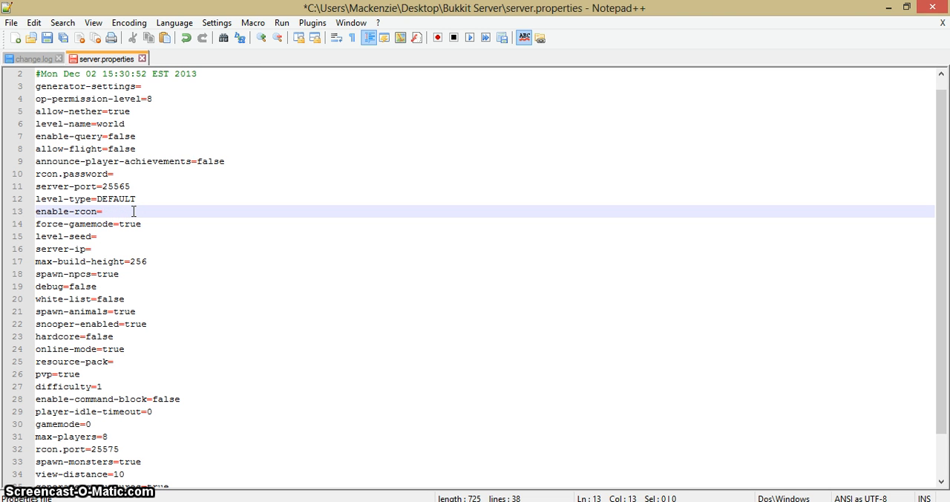
text(true)
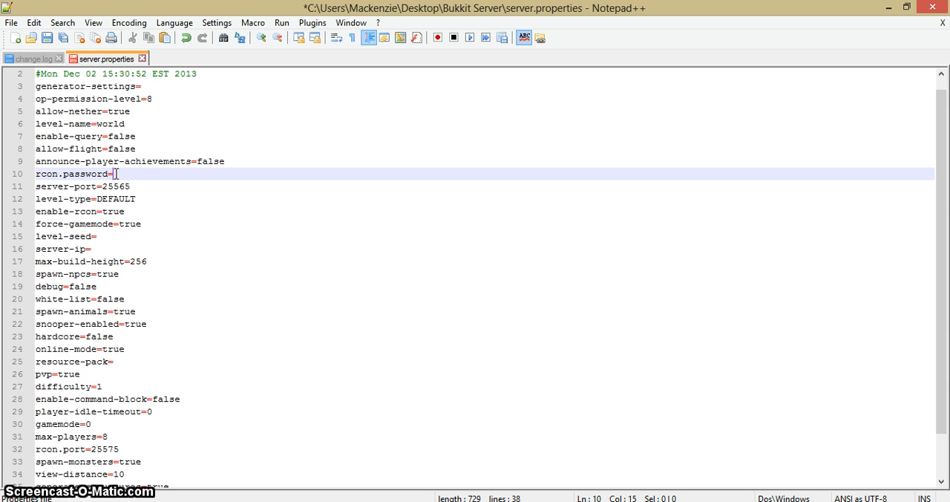
text(a)
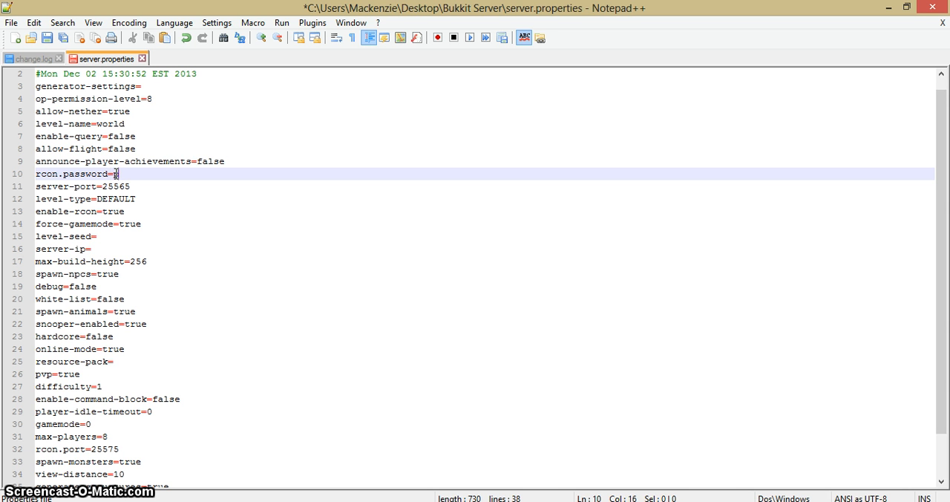
key(Backspace)
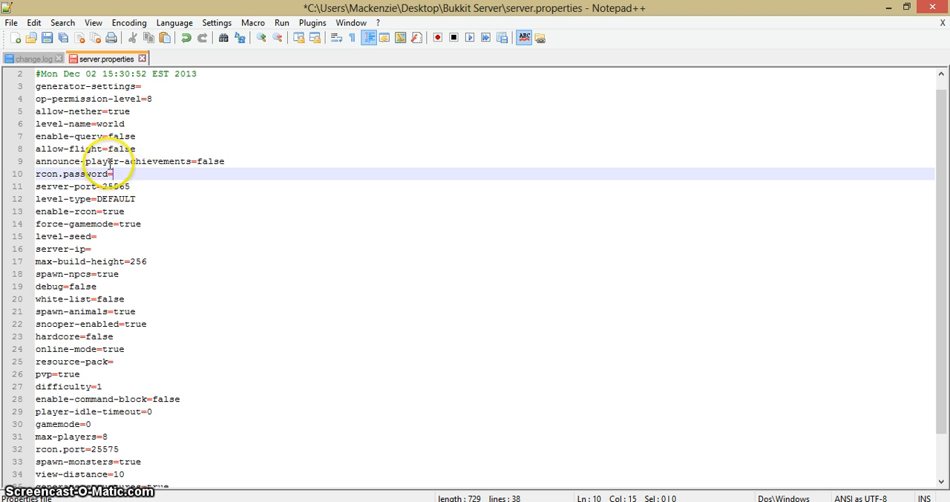
mouse_move(150, 215)
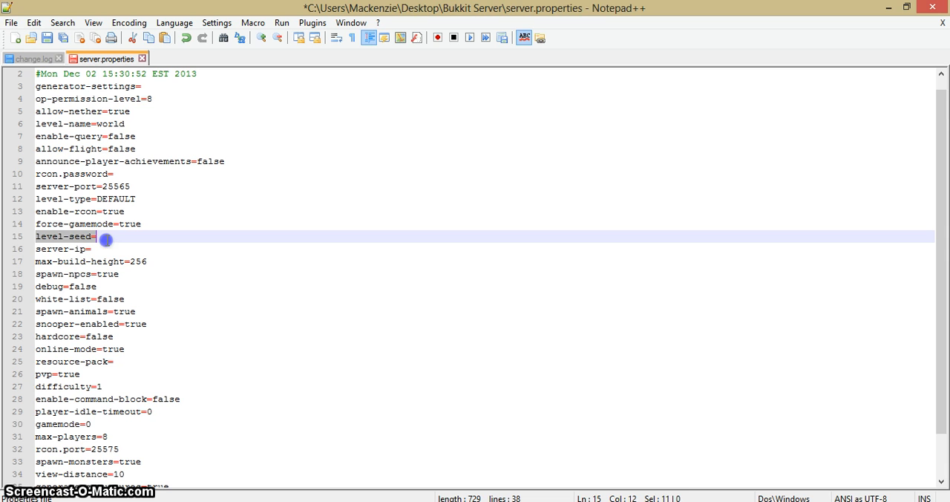
click(102, 236)
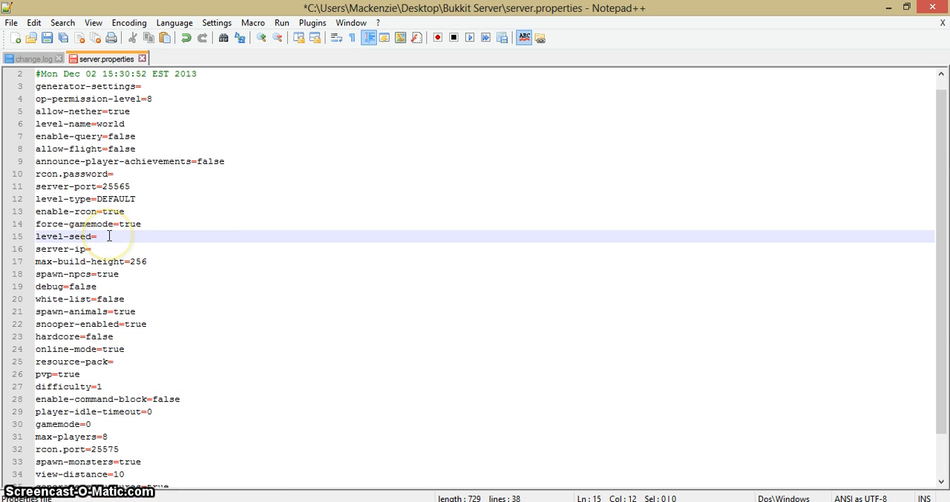
text(garo)
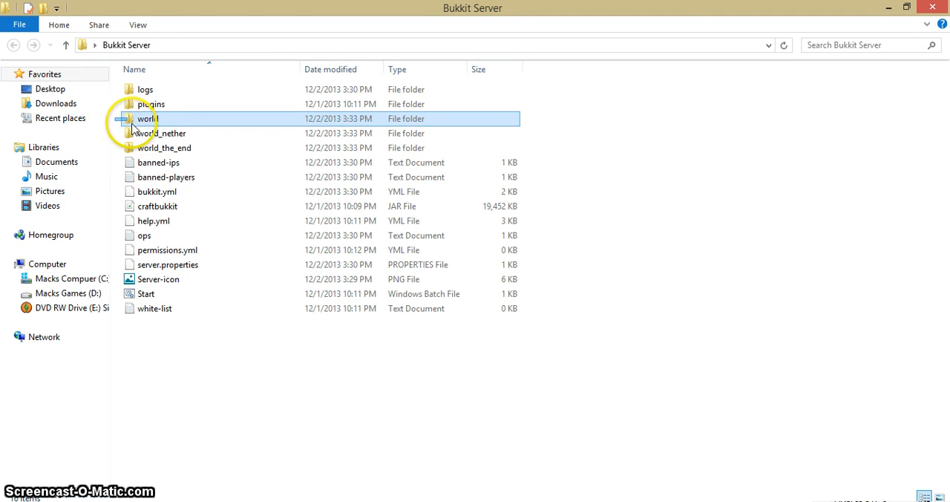
Select the world, world_nether and world_the_end folders together
click(160, 133)
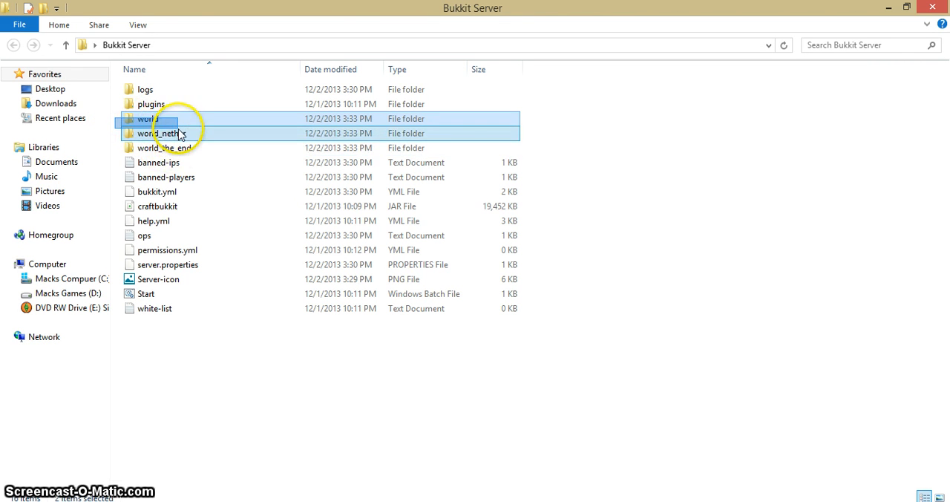
click(163, 147)
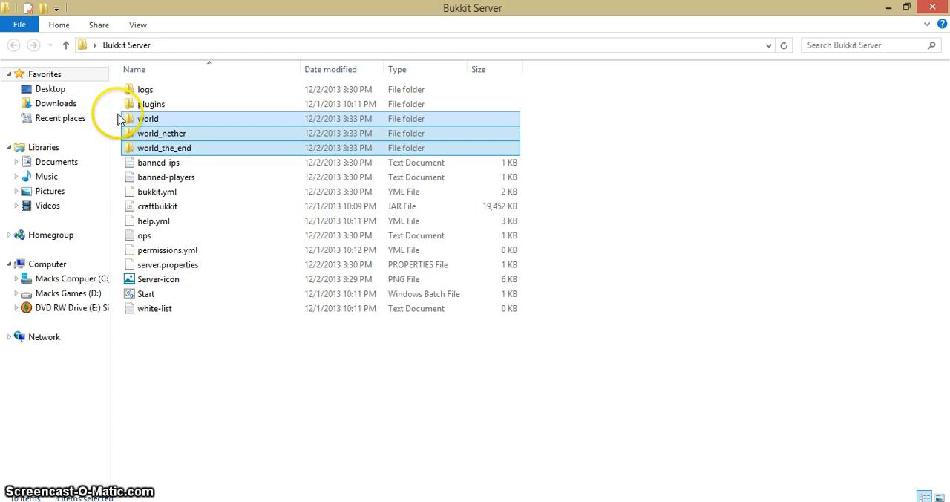
click(166, 249)
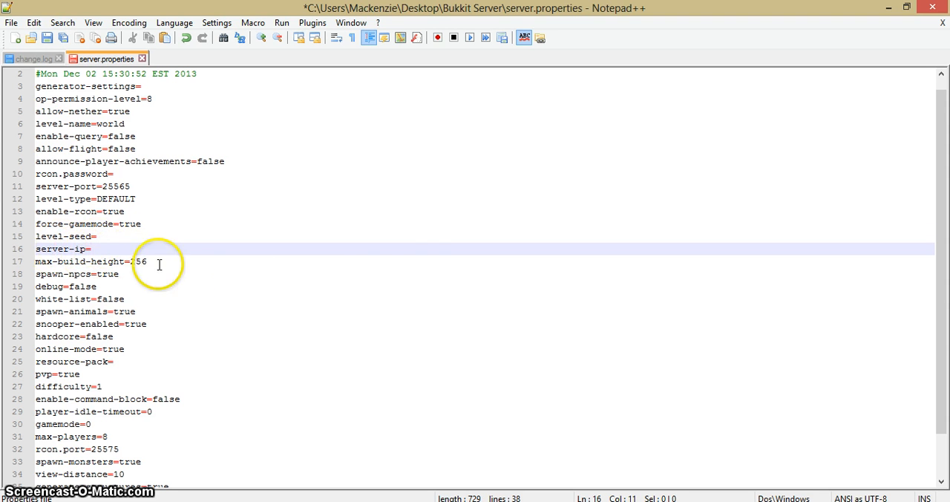
text(2)
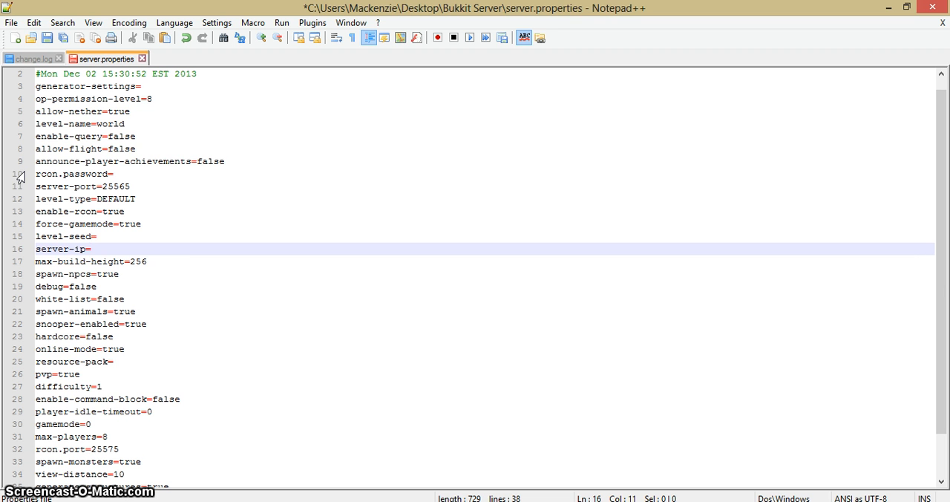
mouse_move(158, 234)
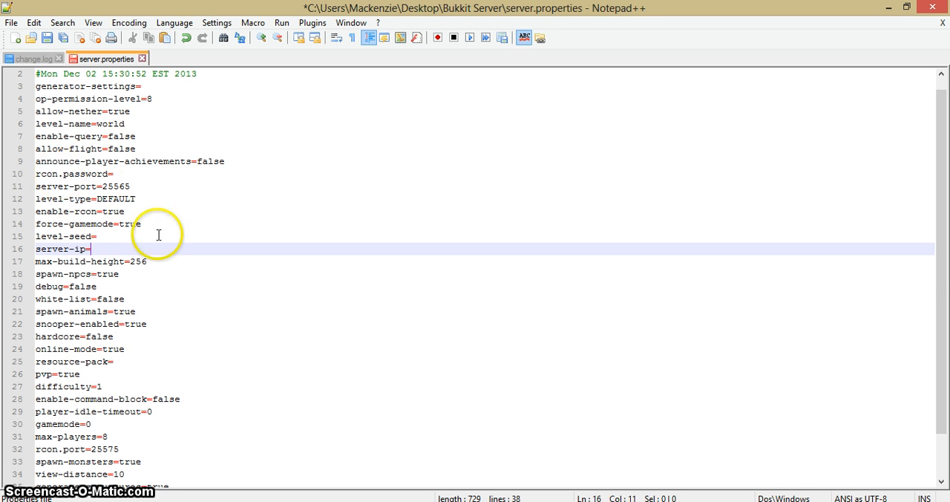
click(148, 262)
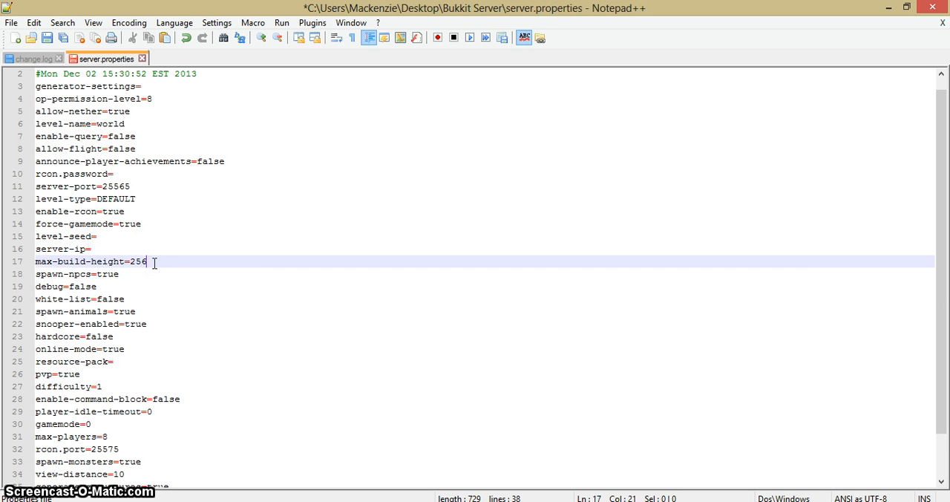
key(BackSpace)
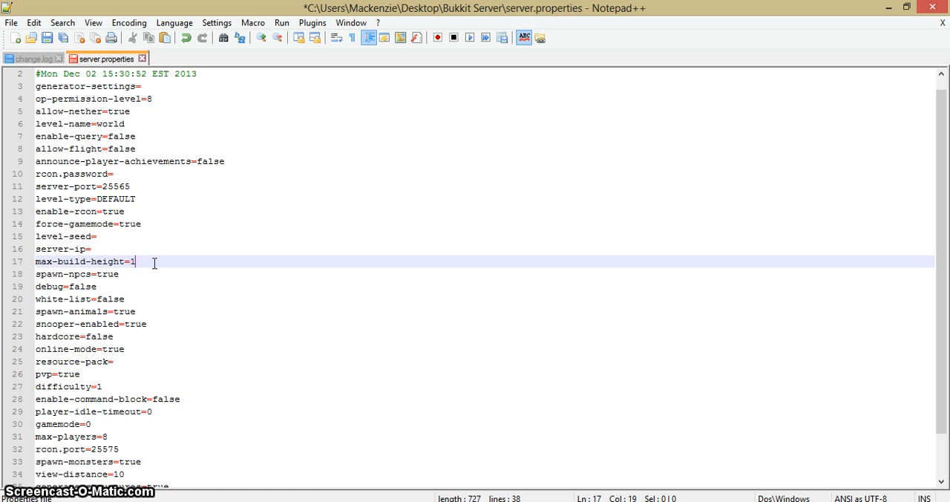
text(56)
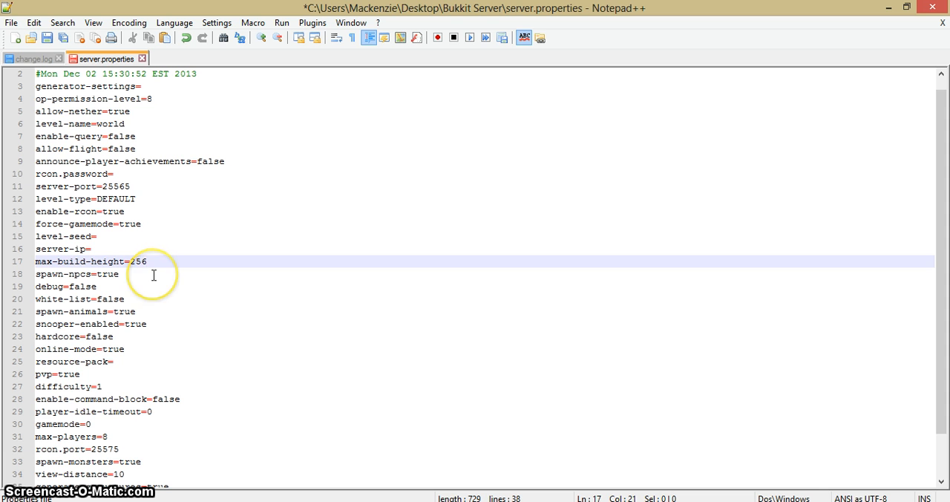
click(155, 273)
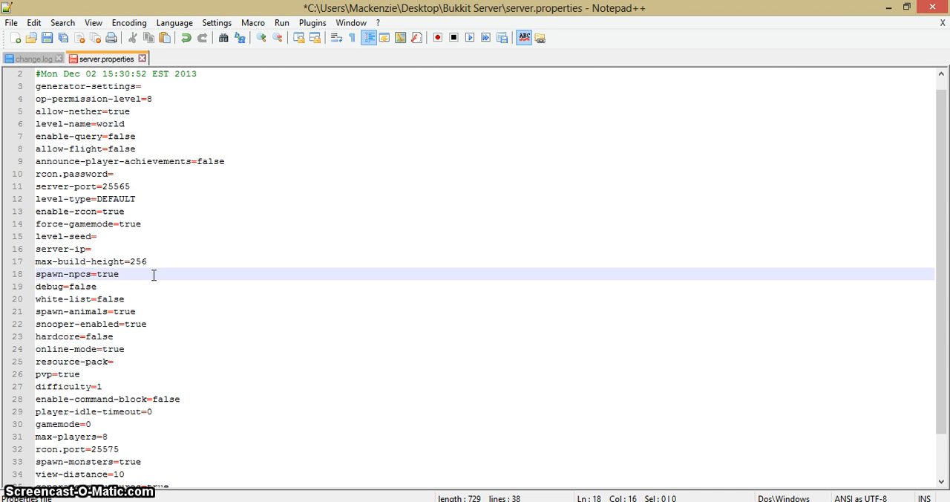
key(BackSpace)
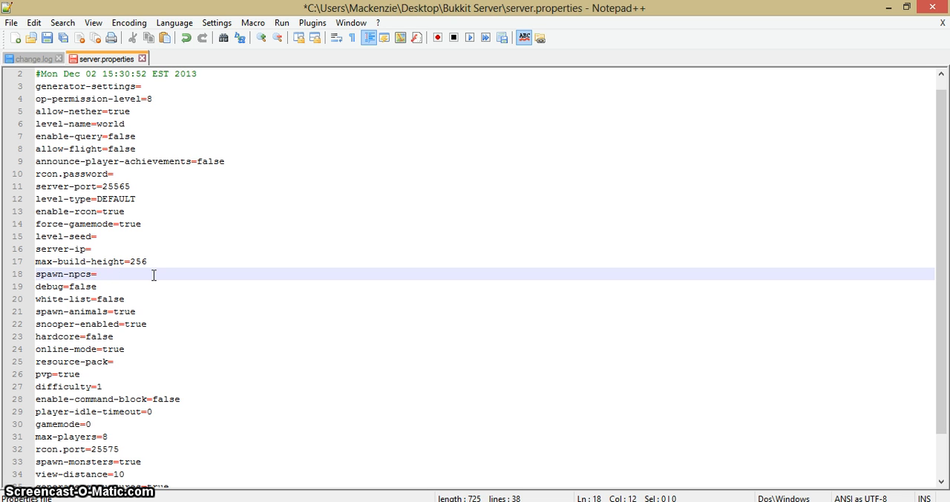
text(false)
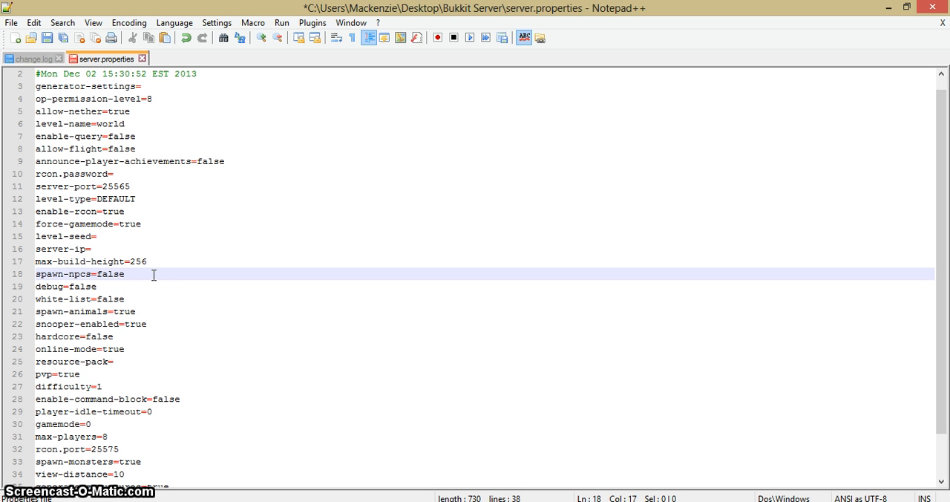
click(98, 287)
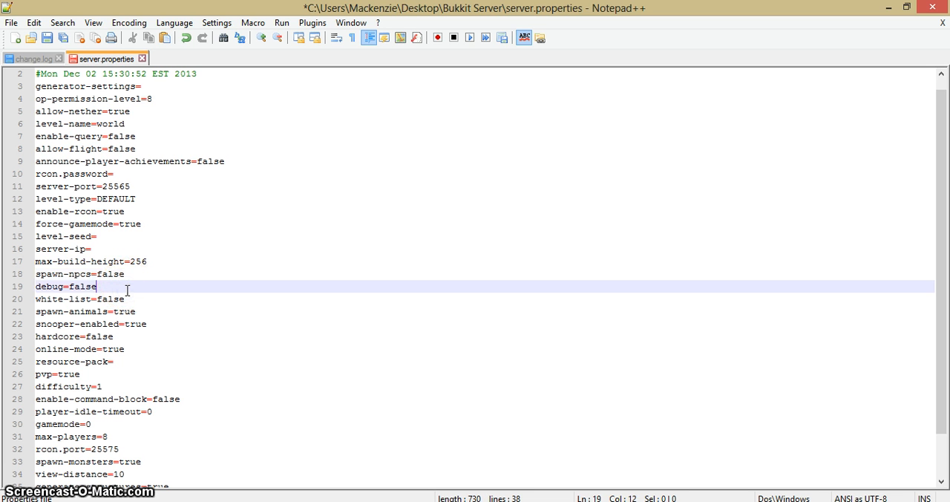
text(ytu)
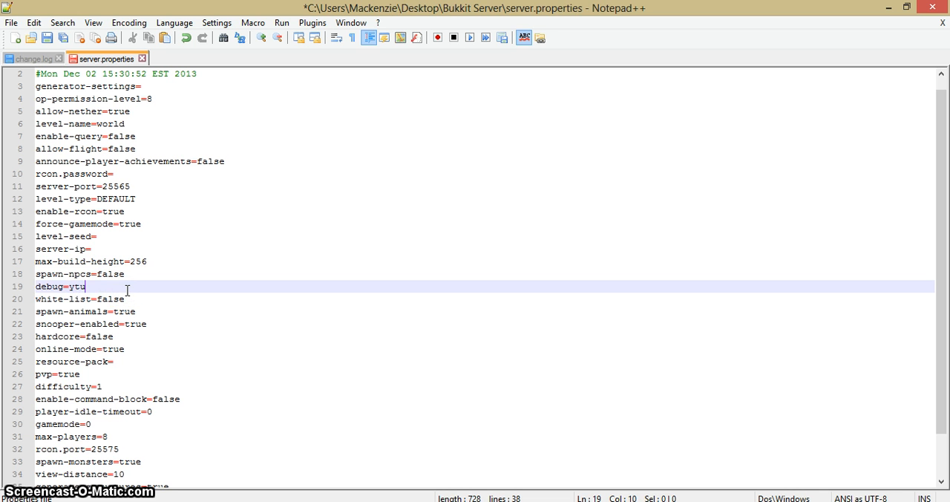
text(rue)
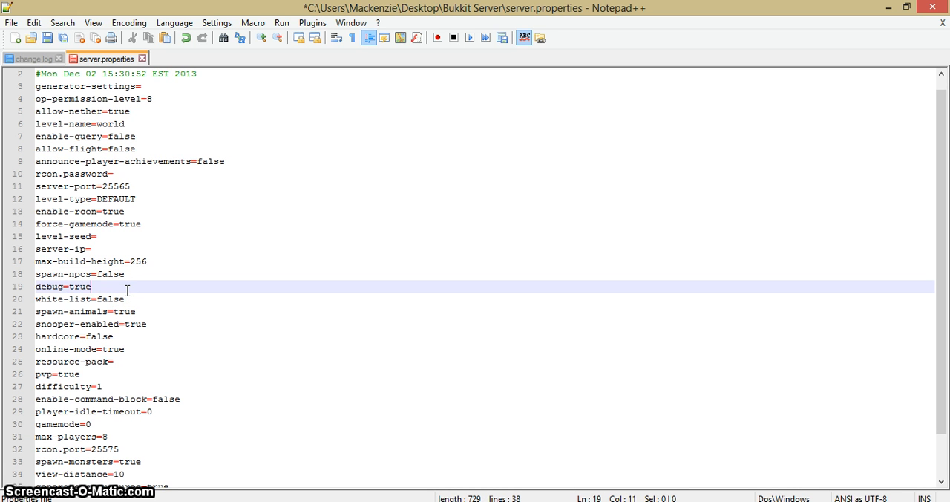
click(126, 298)
text(f)
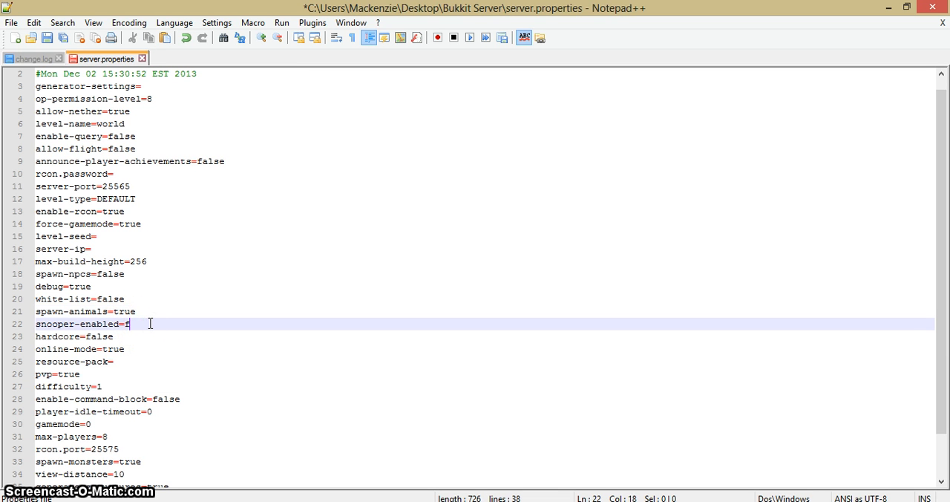
text(alse)
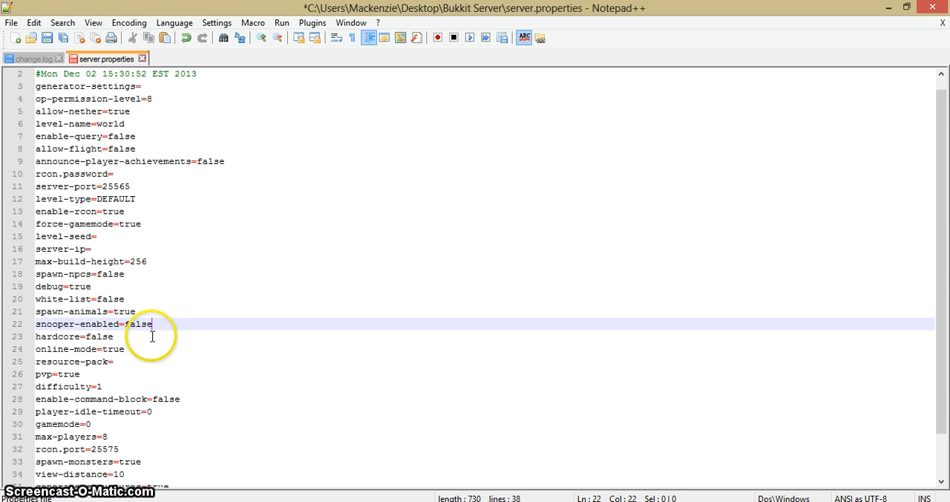
click(147, 335)
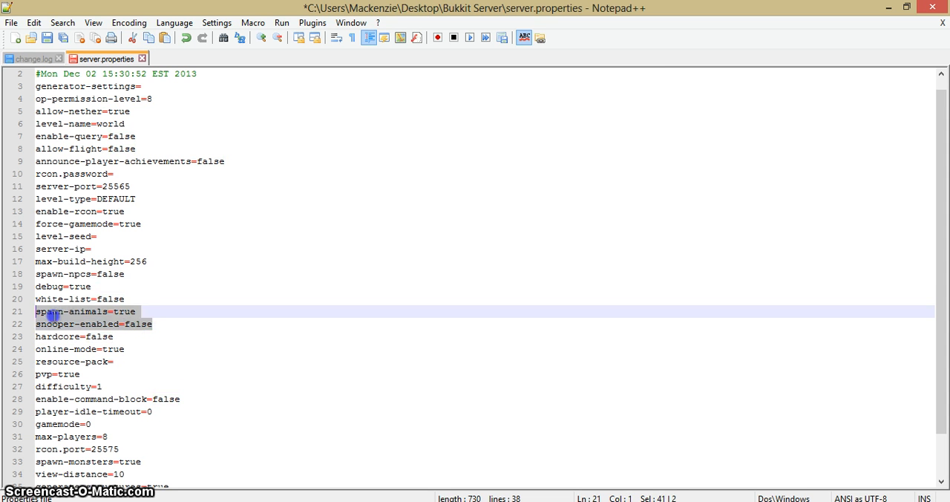
Review the hardcore, online-mode, pvp and difficulty settings, ending at the enable-command-block value
click(154, 335)
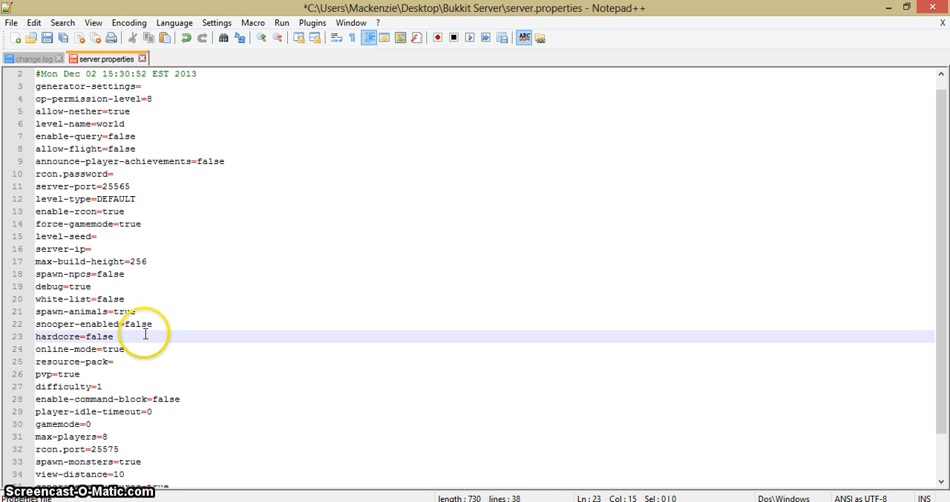
click(126, 349)
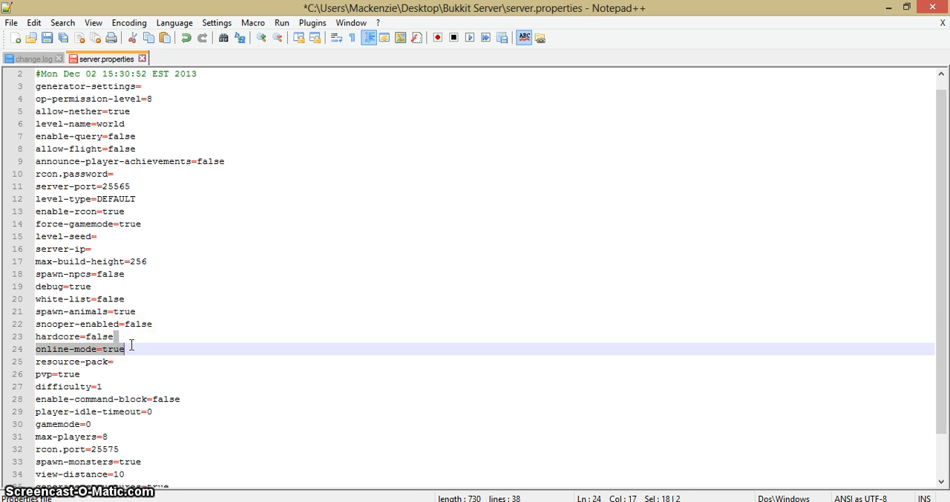
click(126, 349)
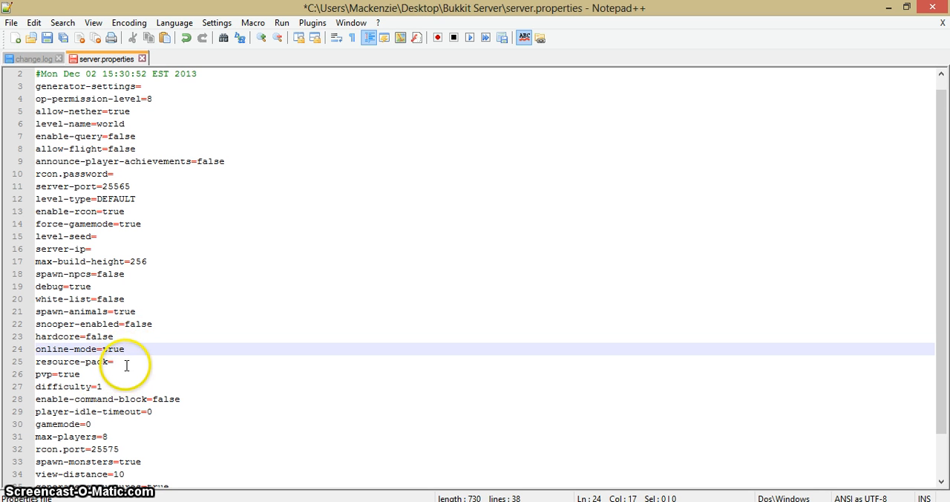
mouse_move(127, 404)
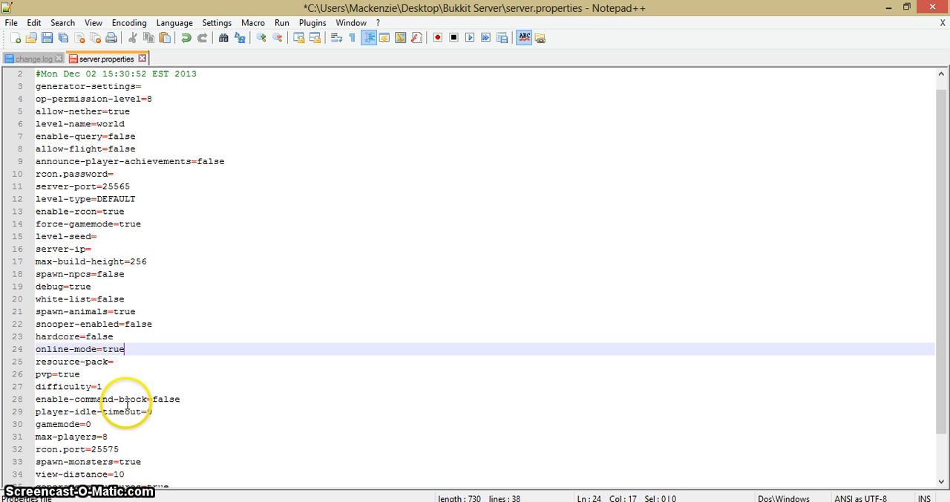
click(119, 362)
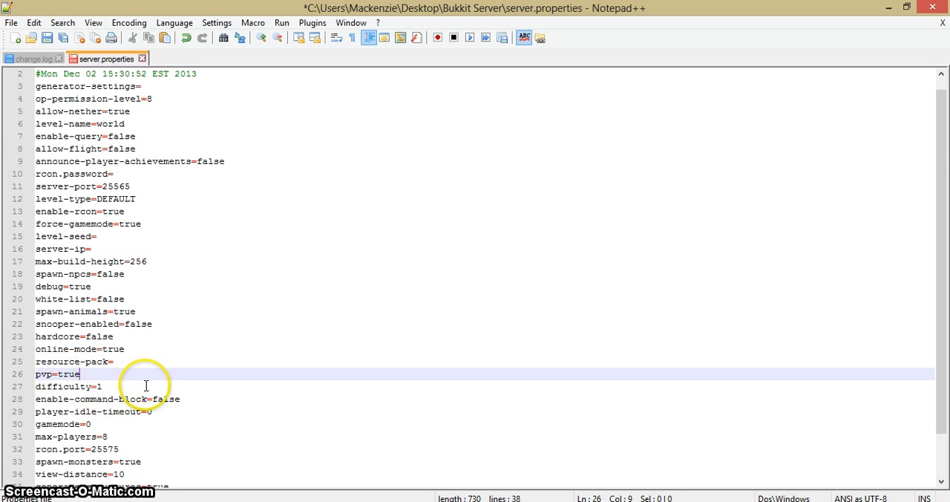
click(145, 386)
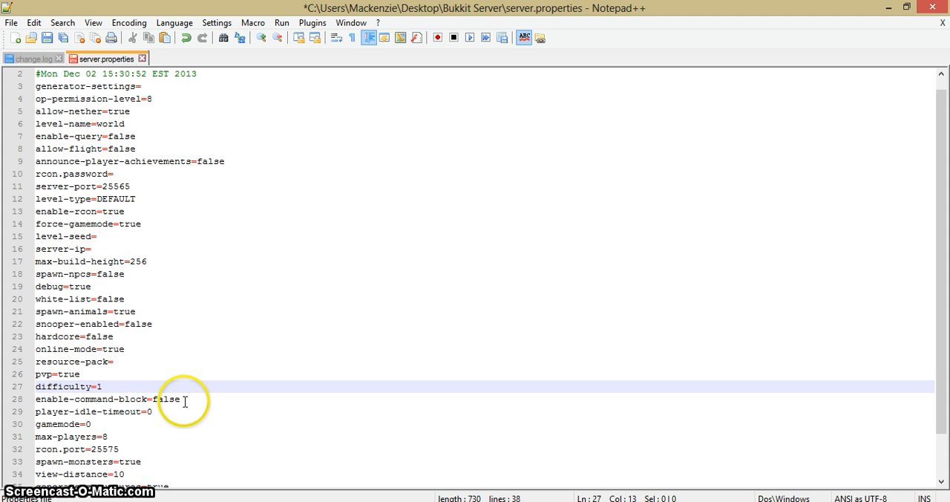
click(181, 398)
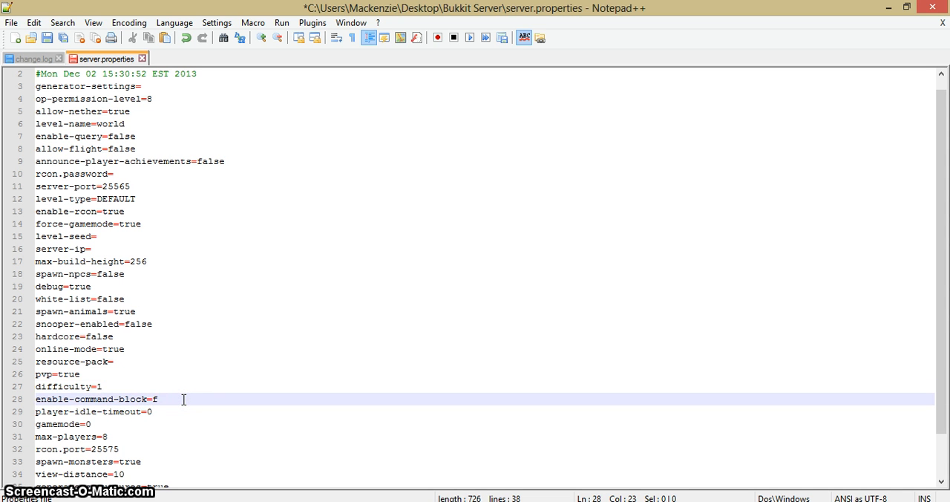
Finish enable-command-block=true and set player-idle-timeout to 120
text(rue)
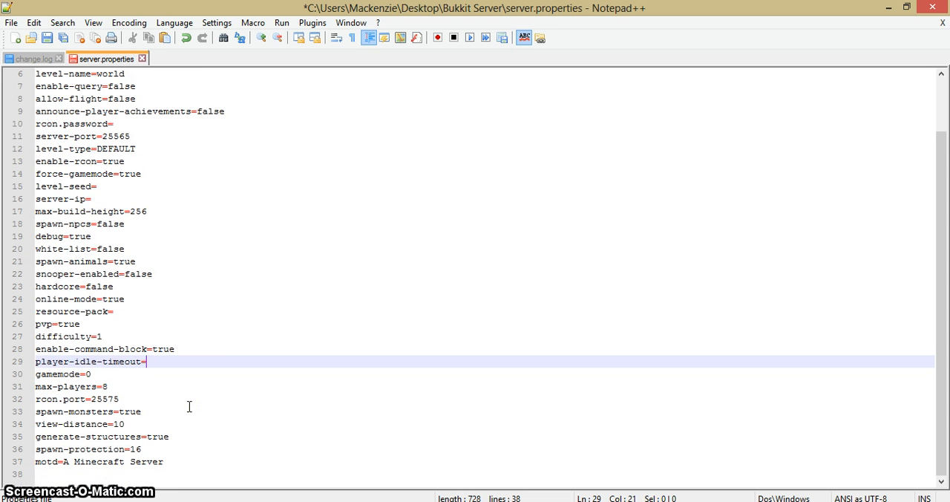
text(10)
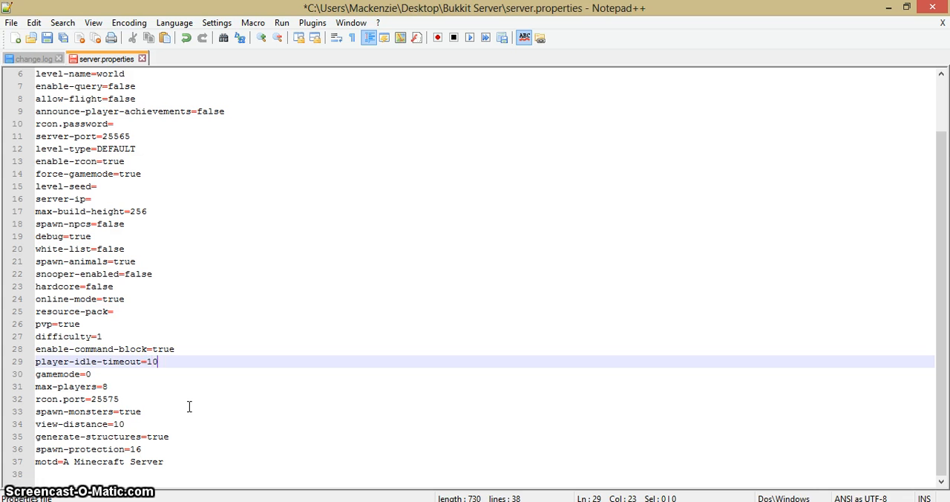
key(Backspace)
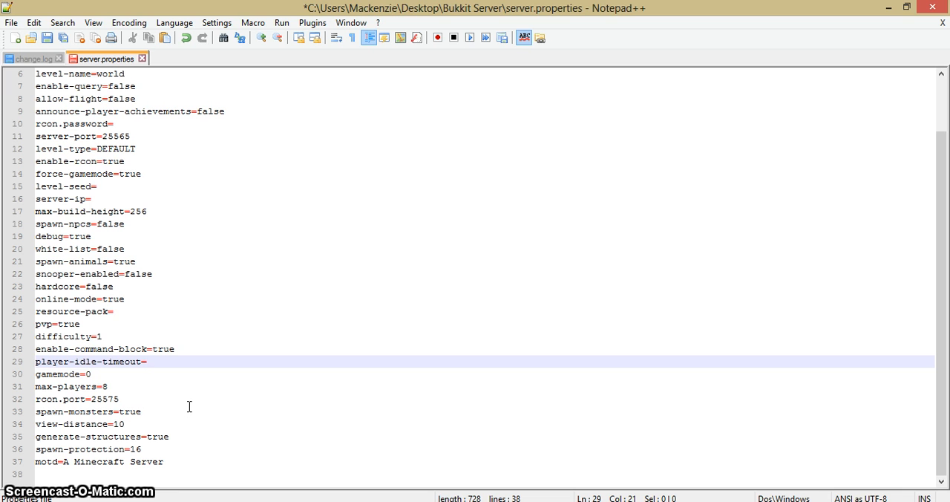
text(120)
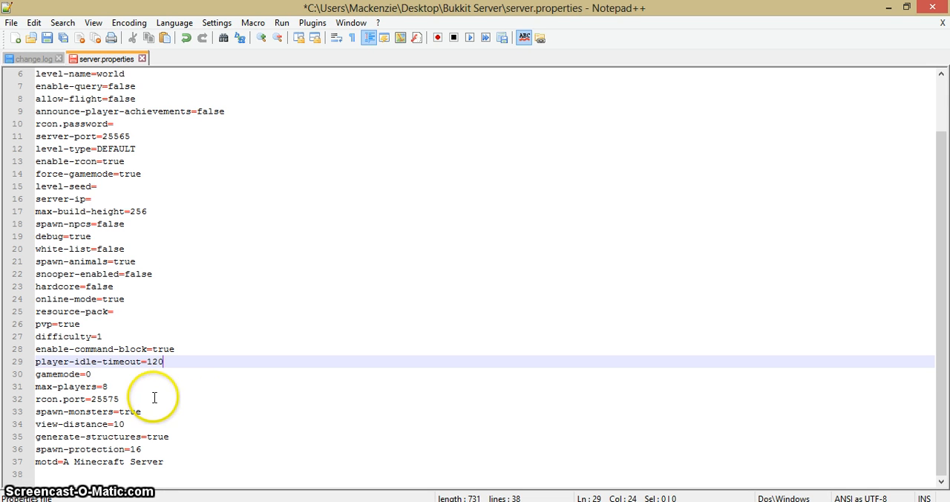
Look over the gamemode setting and move to the end of the max-players value
click(92, 374)
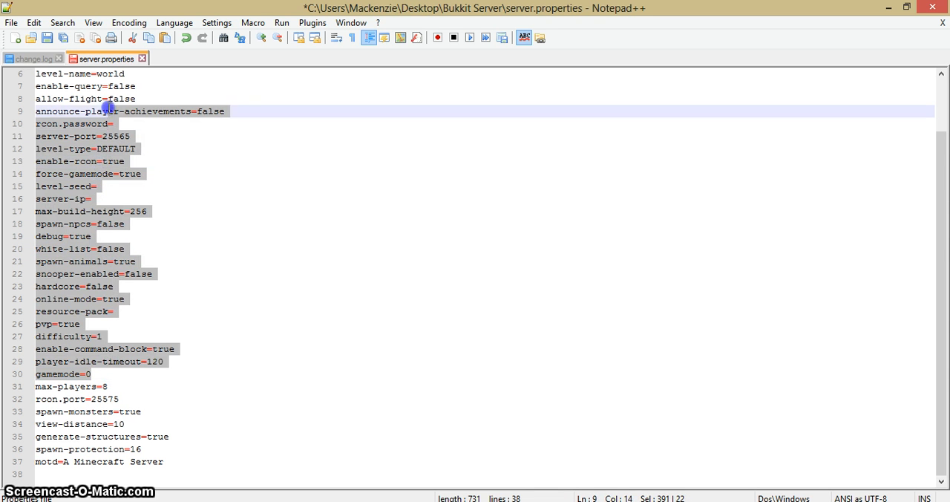
click(115, 161)
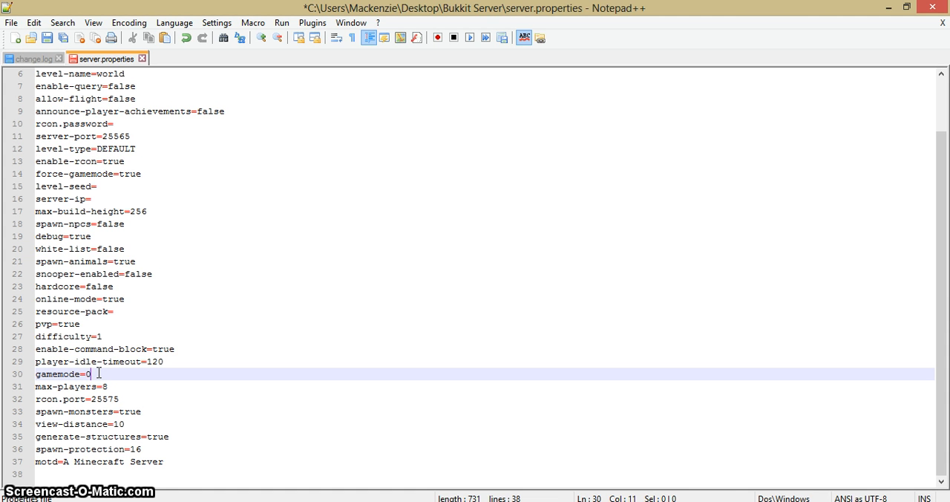
click(92, 374)
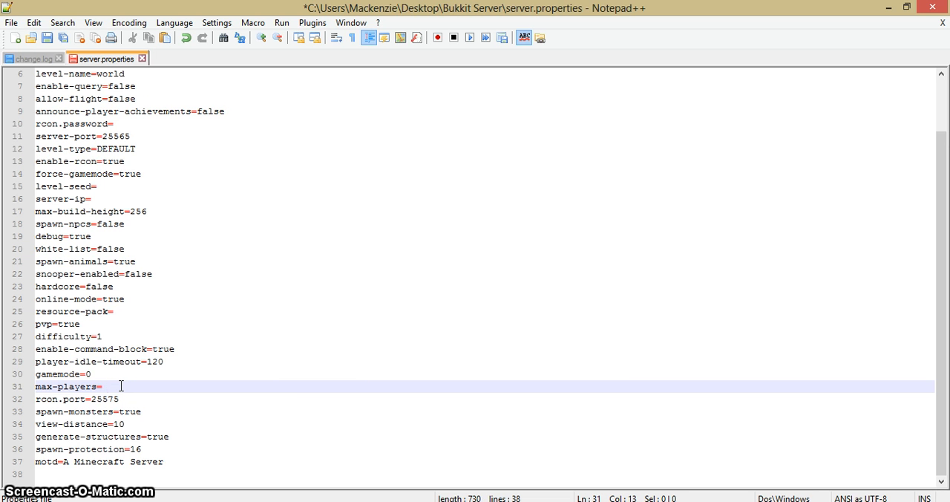
Set max-players to 8, spawn-monsters to false and spawn-protection to 50
text(8)
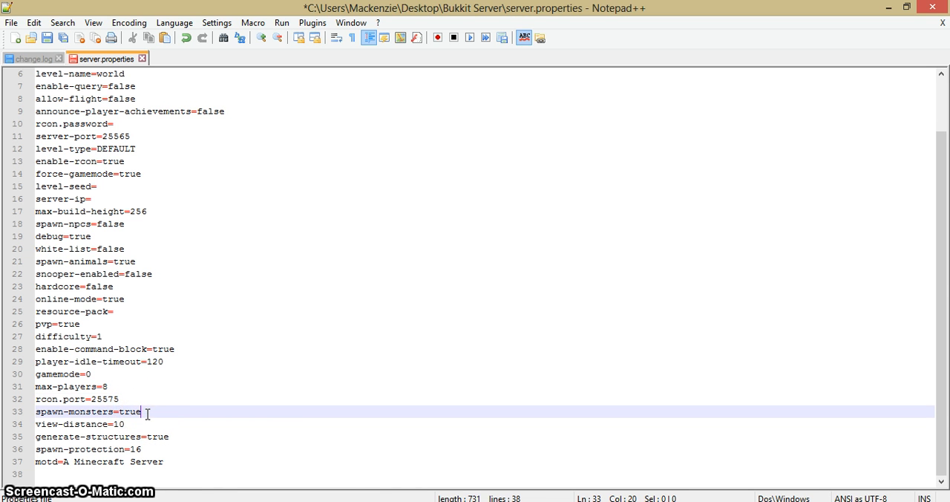
key(BackSpace)
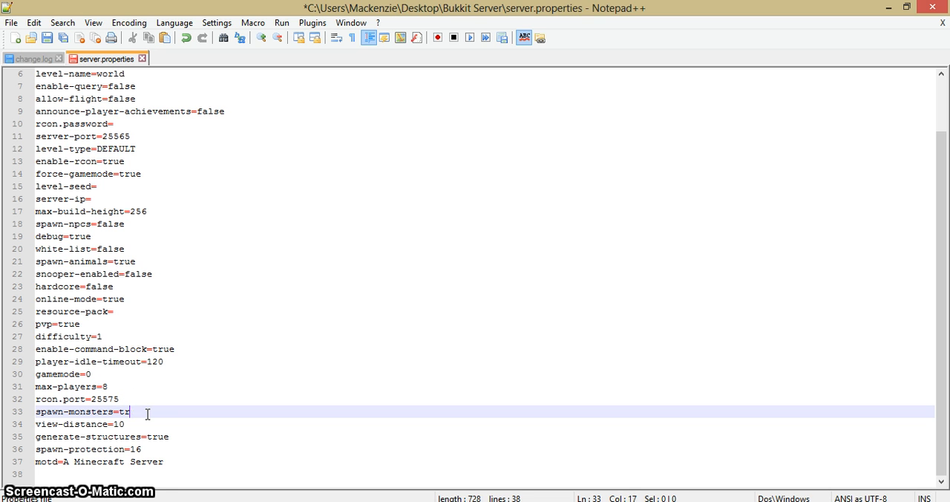
text(alse)
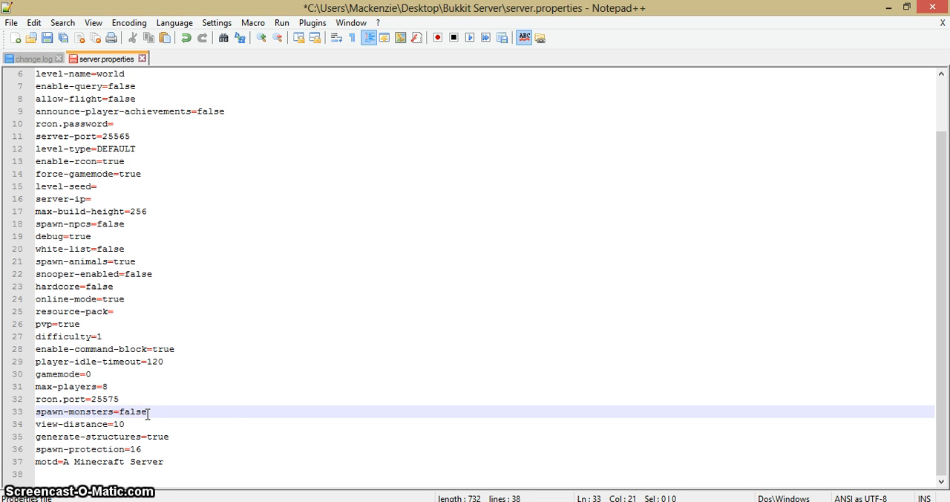
click(219, 428)
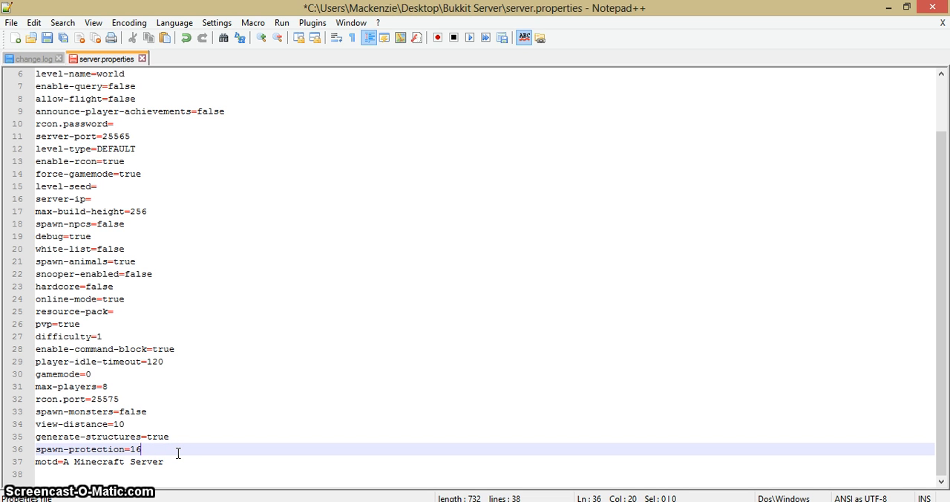
text(50)
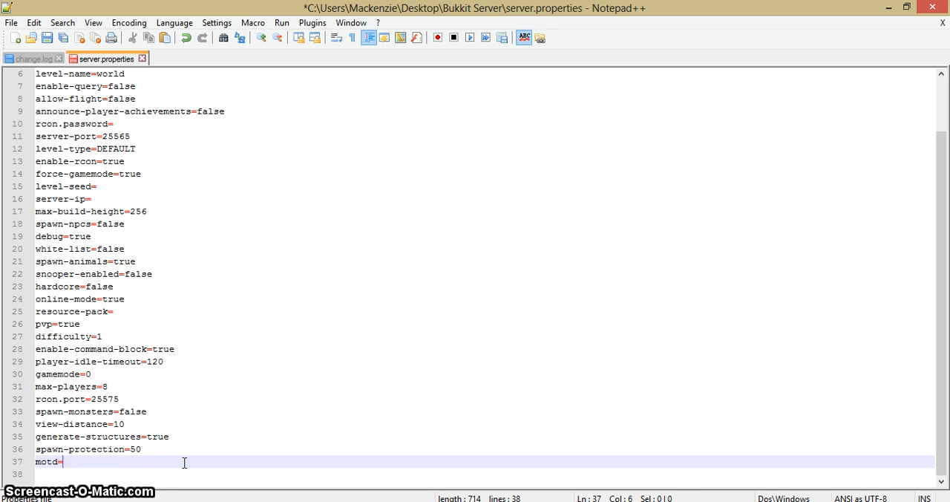
Discard the partly typed 'A Mine' motd and start it with the \u00A7 colour escape
text(A Mine)
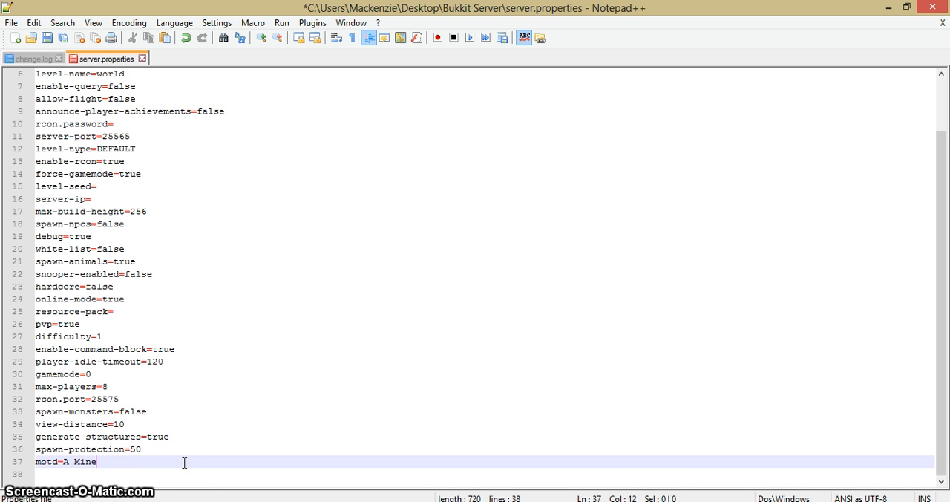
text(a)
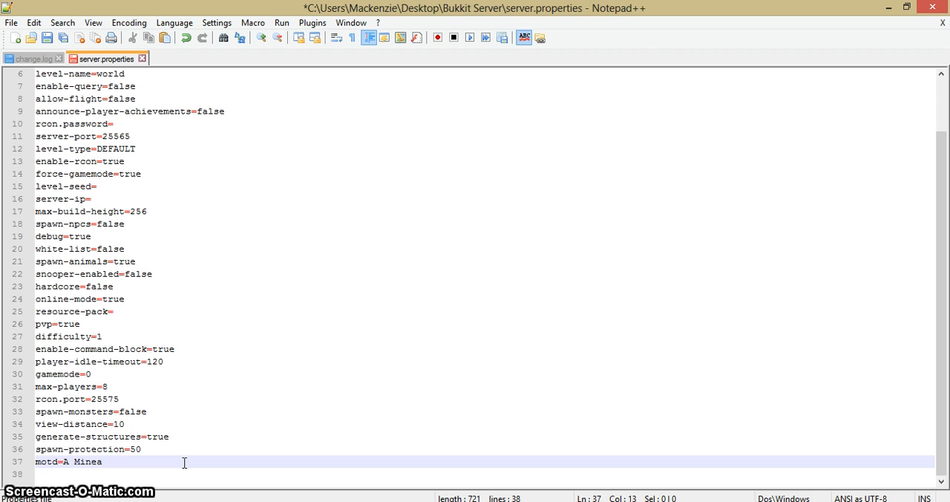
key(BackSpace)
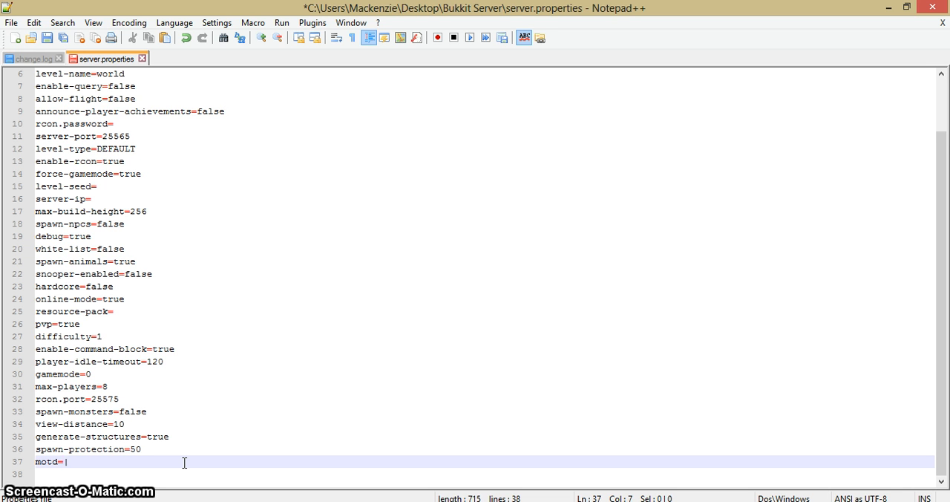
text(\)
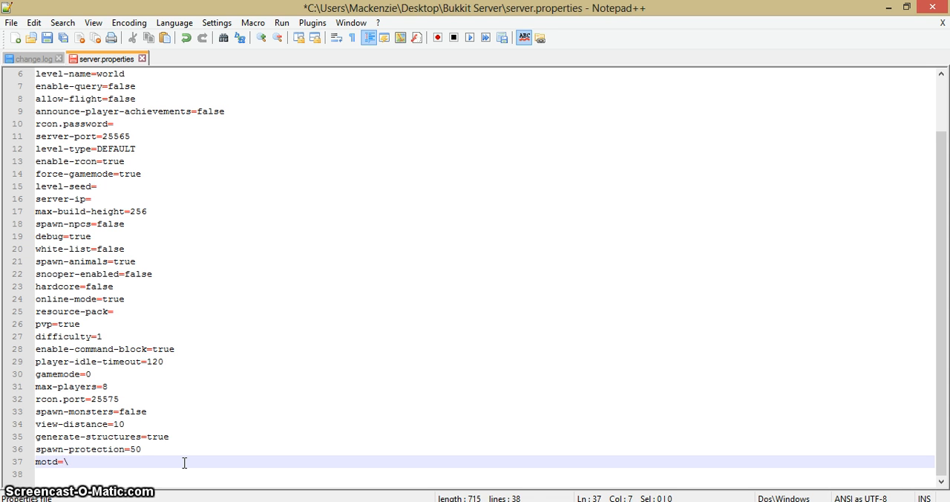
text(u)
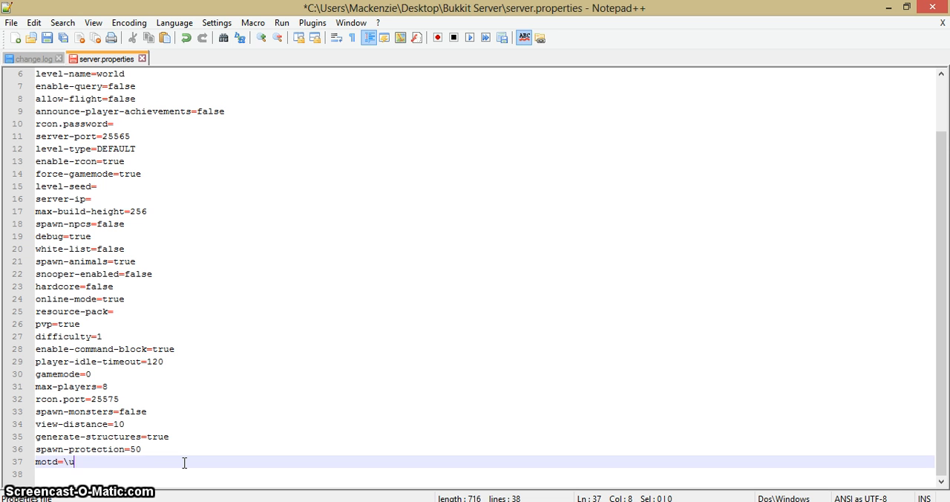
text(00)
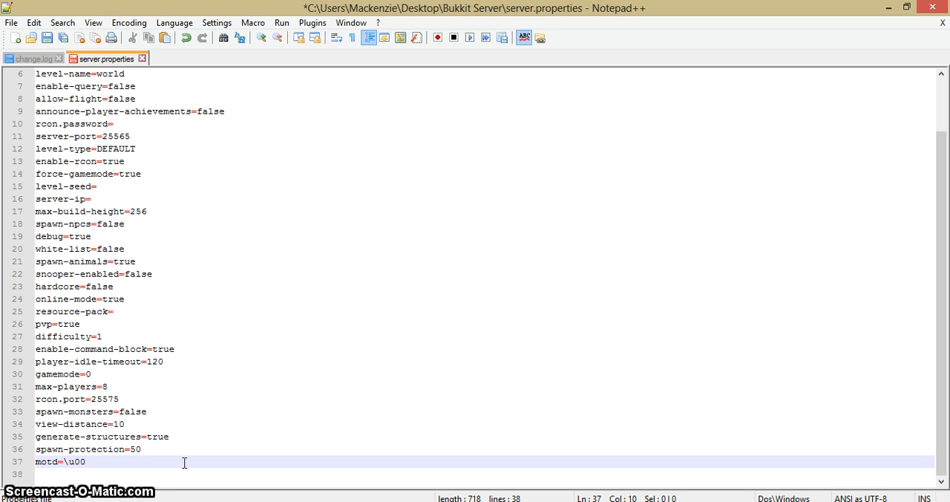
text(A)
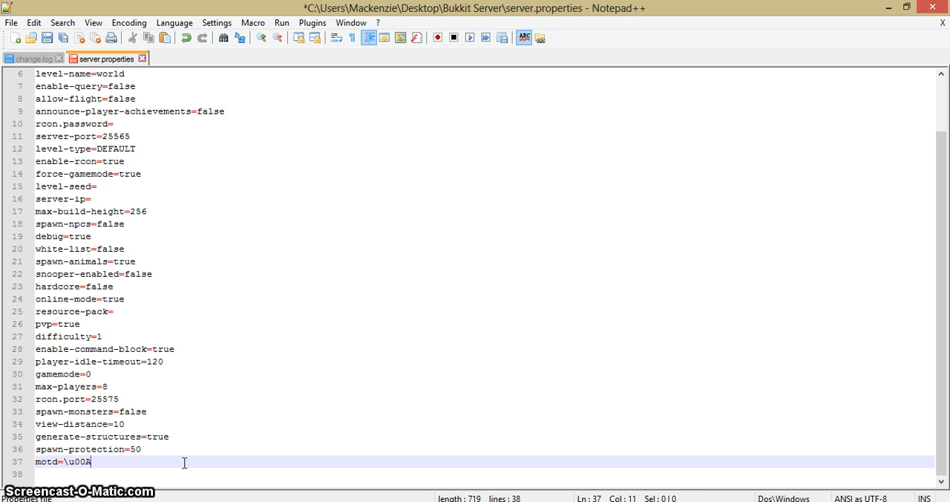
text(7)
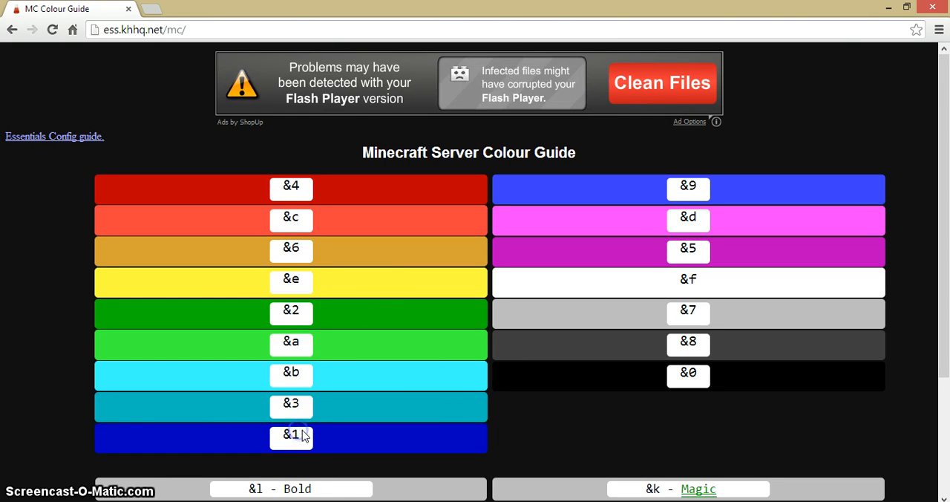
mouse_move(386, 258)
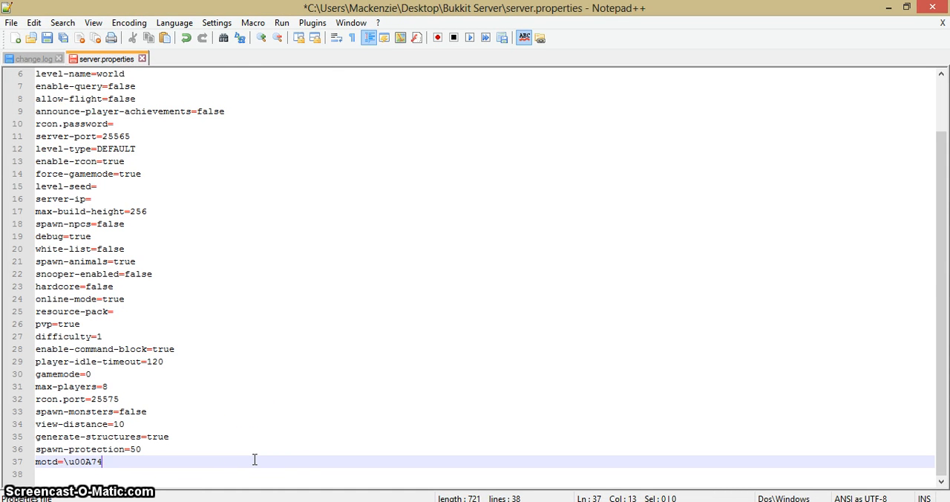
Write the dark-red coded MOTD words Open, To and Public
text(c)
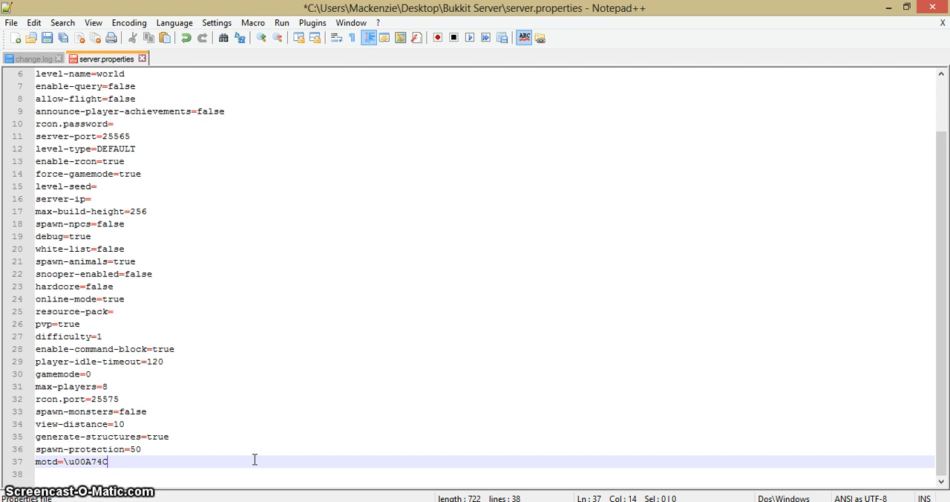
text(pen)
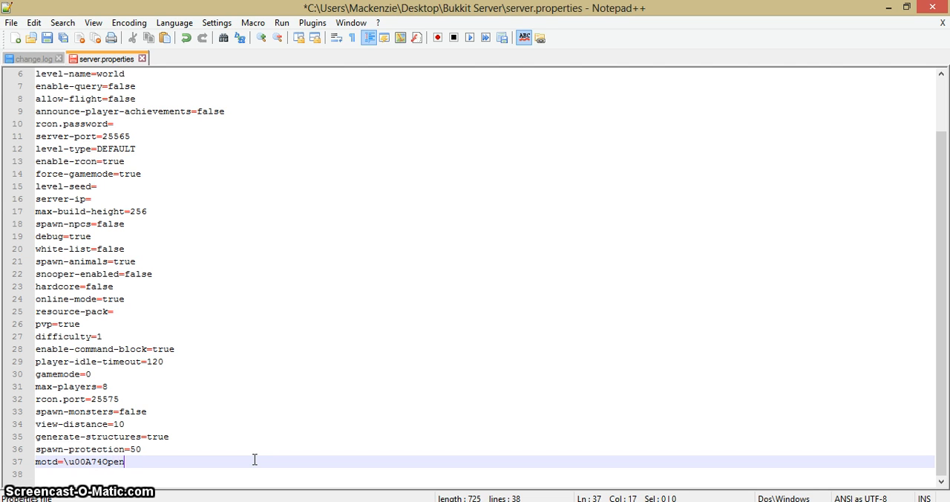
text(n)
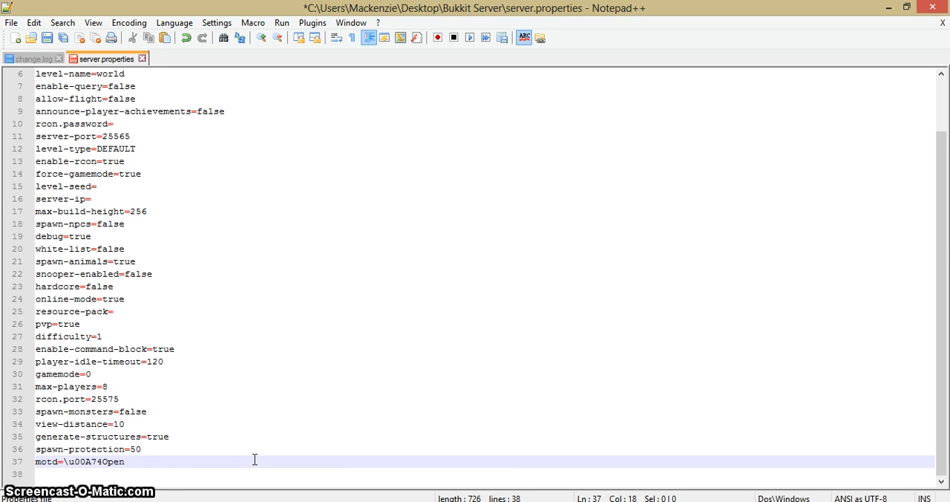
text(\)
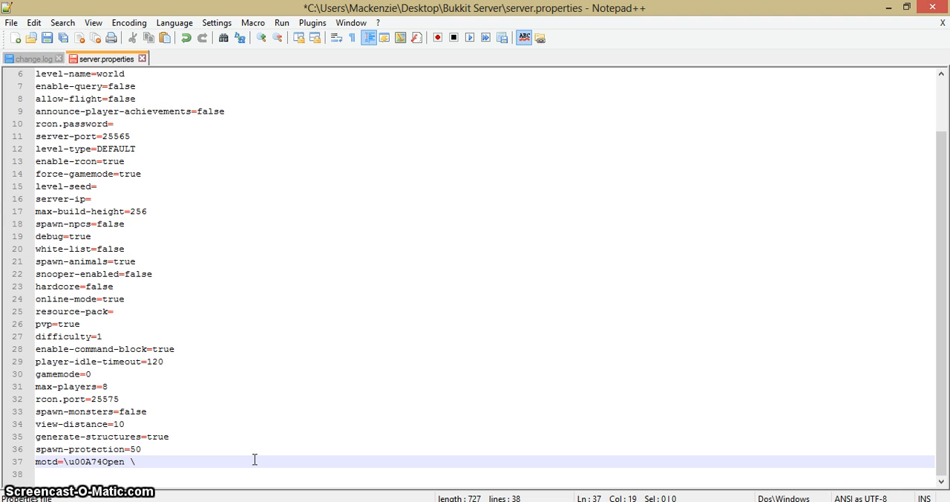
text(u00A7)
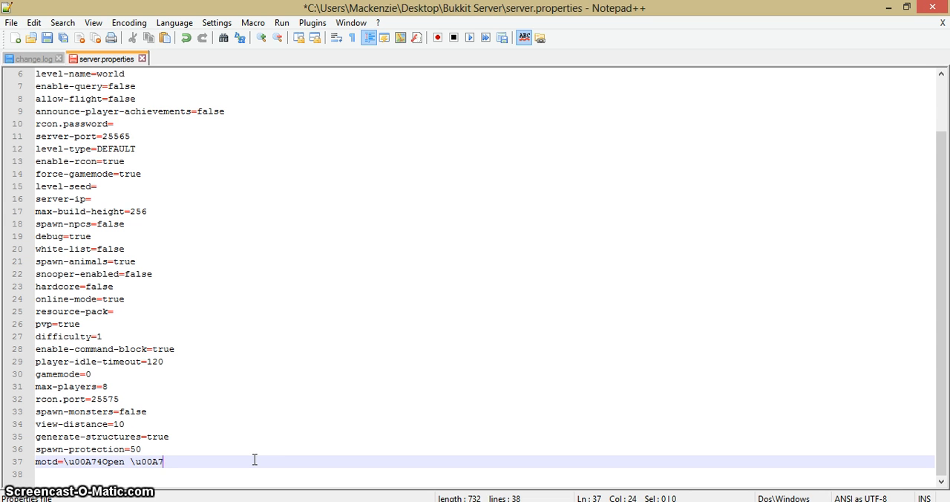
text(T)
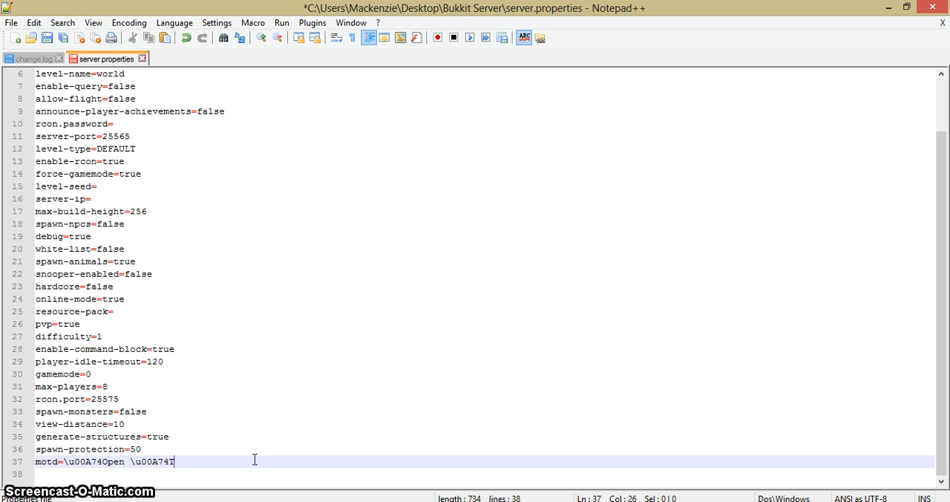
text(o \u00A74)
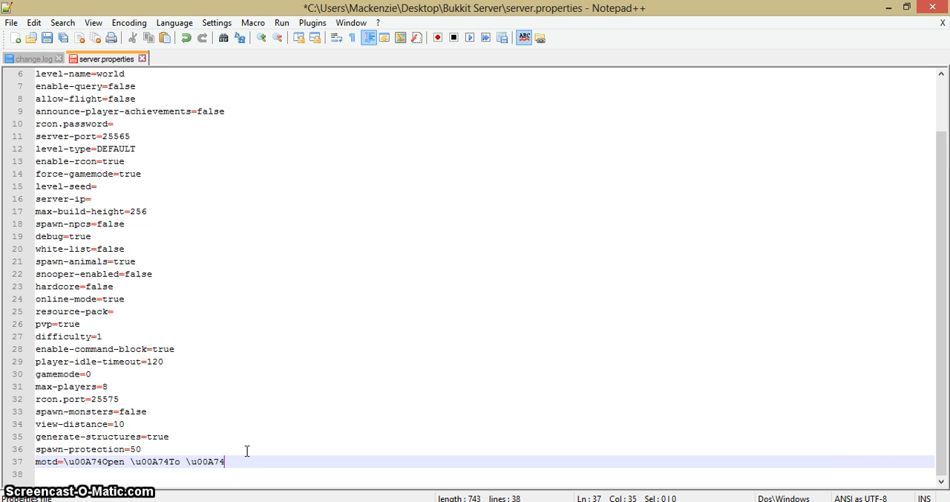
text(p)
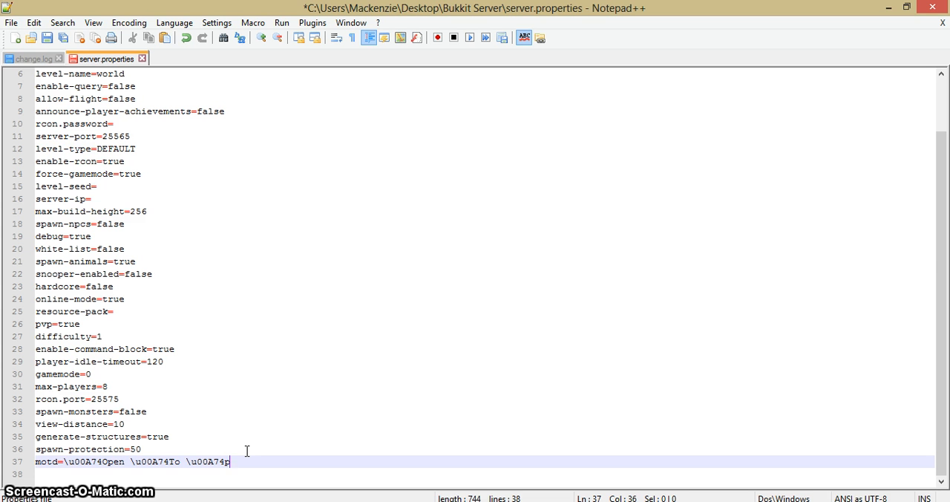
text(u)
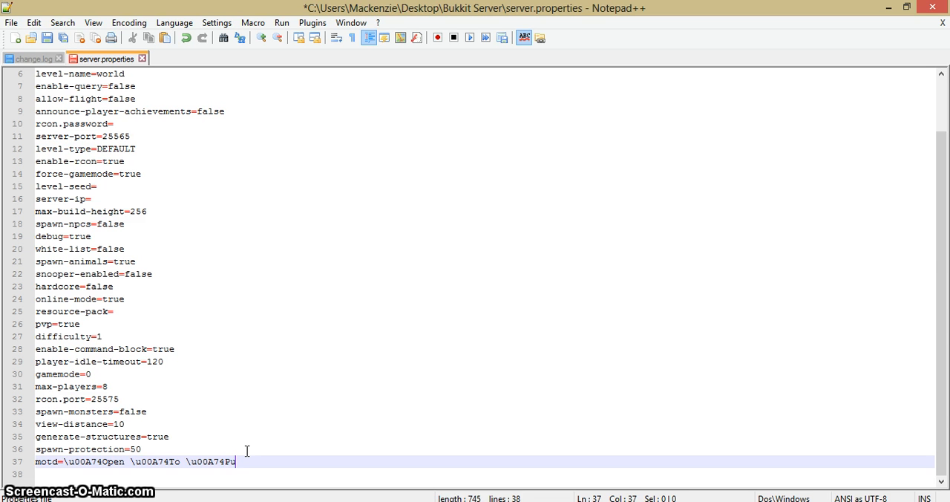
text(blic)
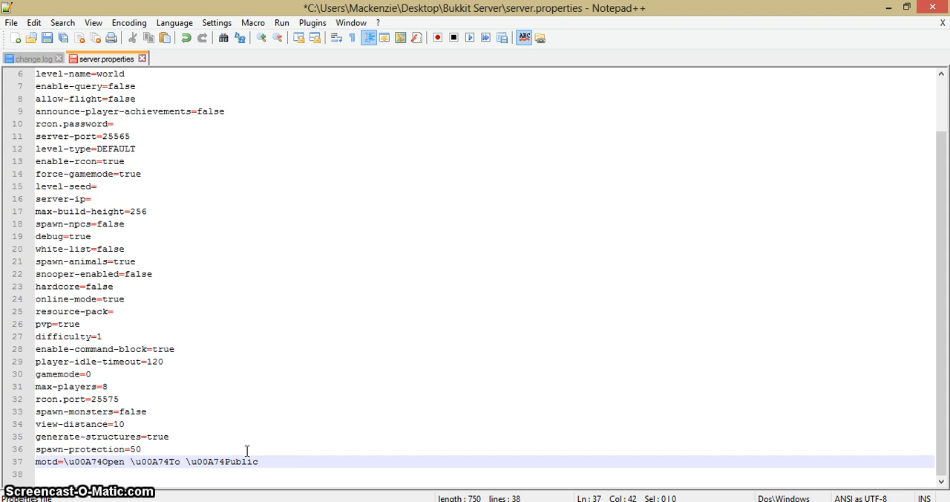
Add \u00A74Christmas and \u00A74DAY, followed by another \u00A74 escape
text(\u00A74C)
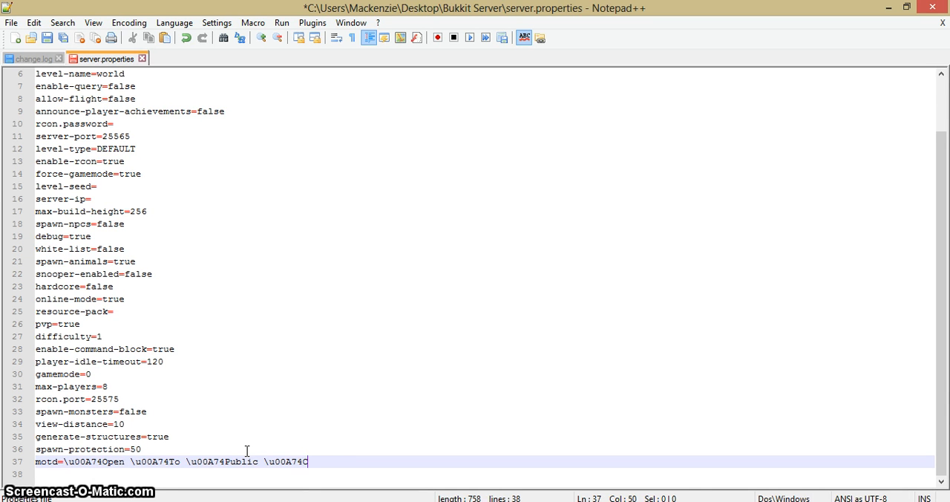
text(hrist)
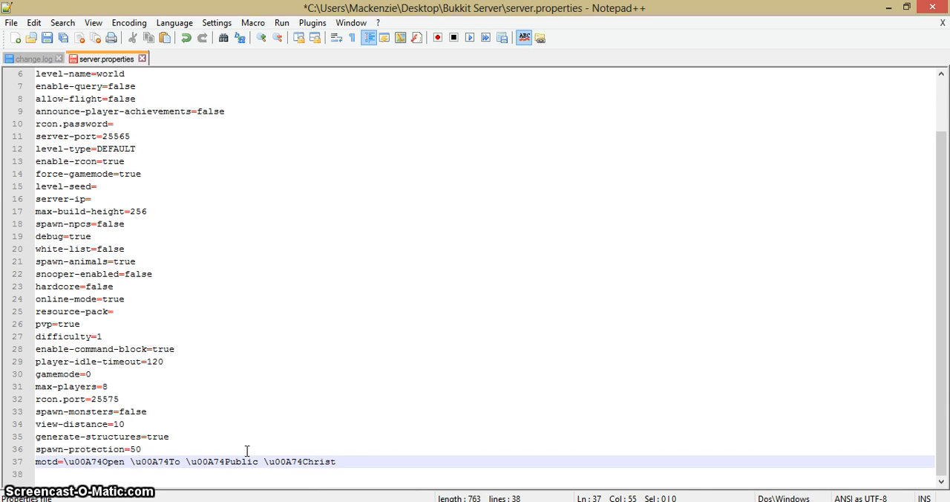
text(mas)
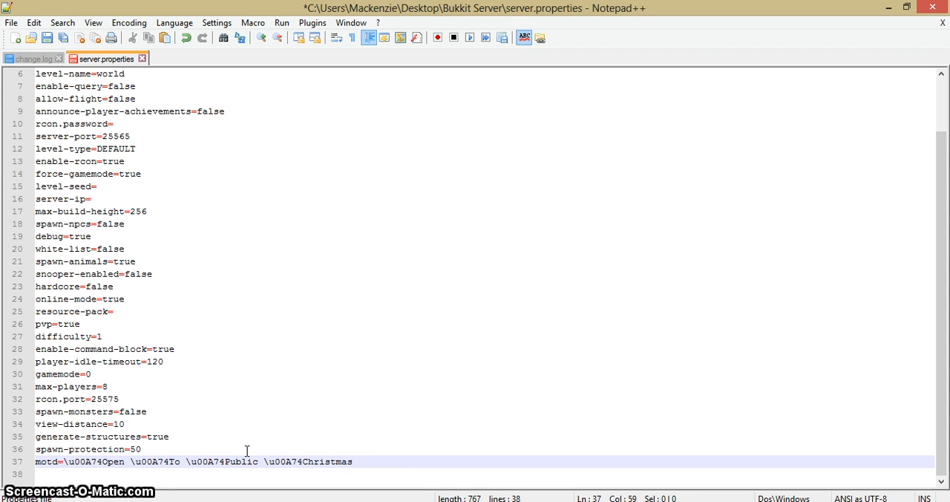
text(\u00A74D)
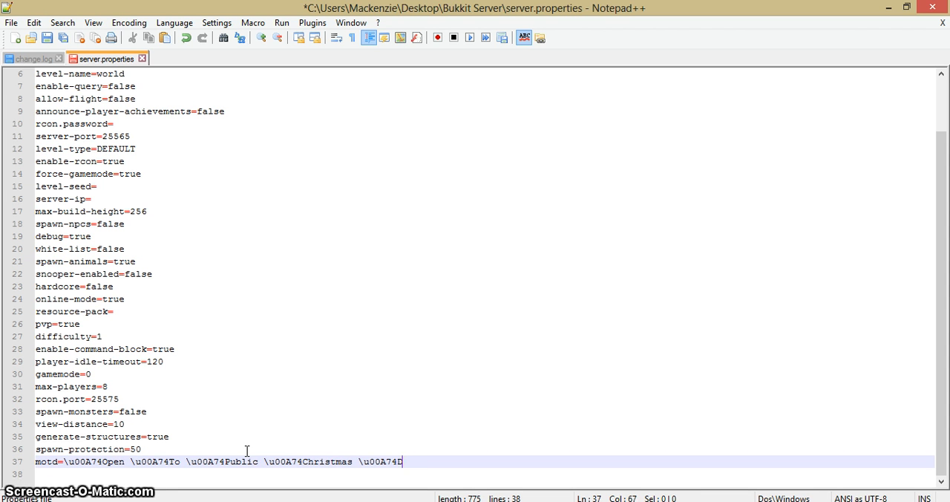
text(AY)
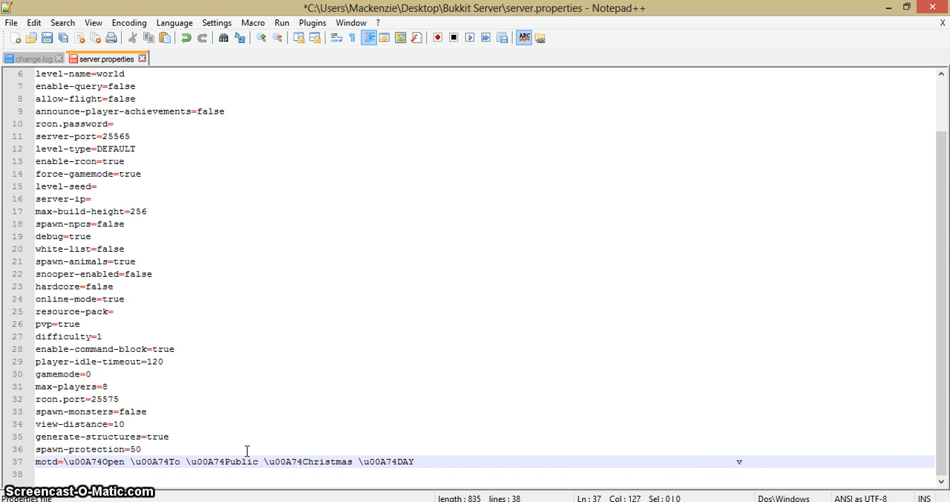
text(\u00A74)
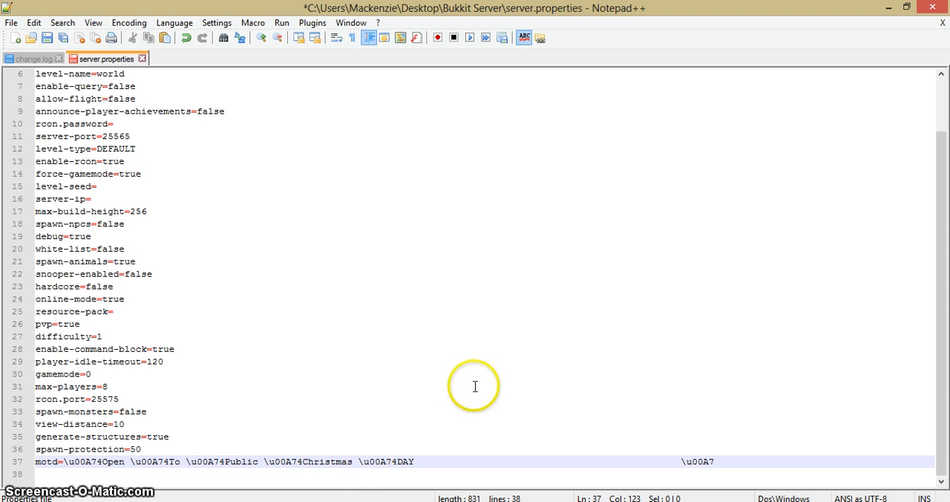
Append the \u00A75 purple version tag -=[1.7.2]=- at the end of the motd line
text(5)
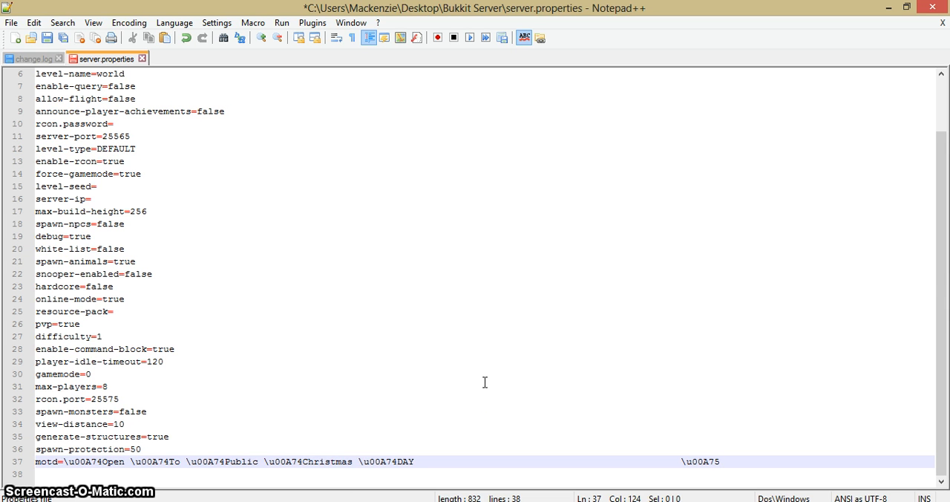
text(-=)
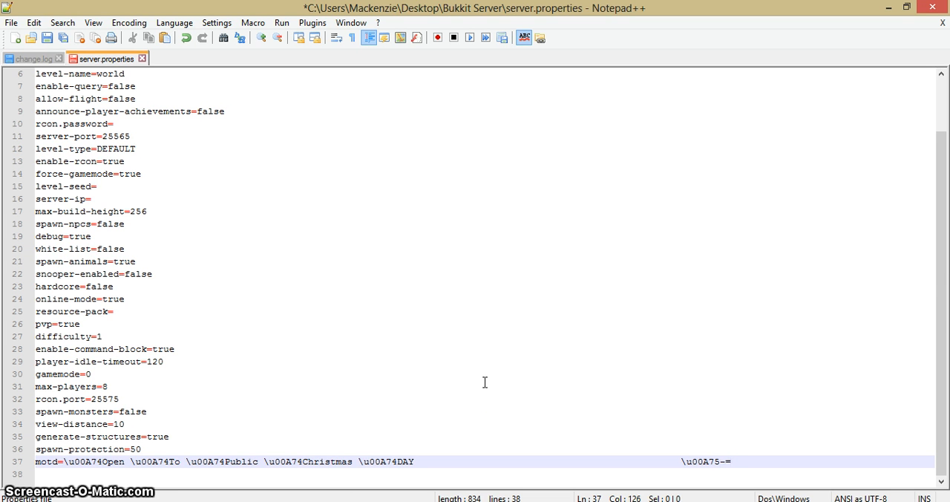
text([)
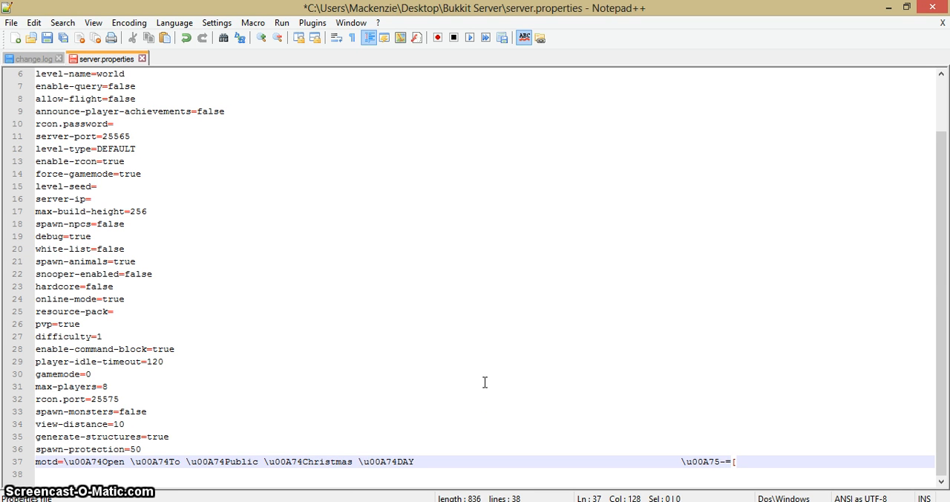
text(1.7.2)
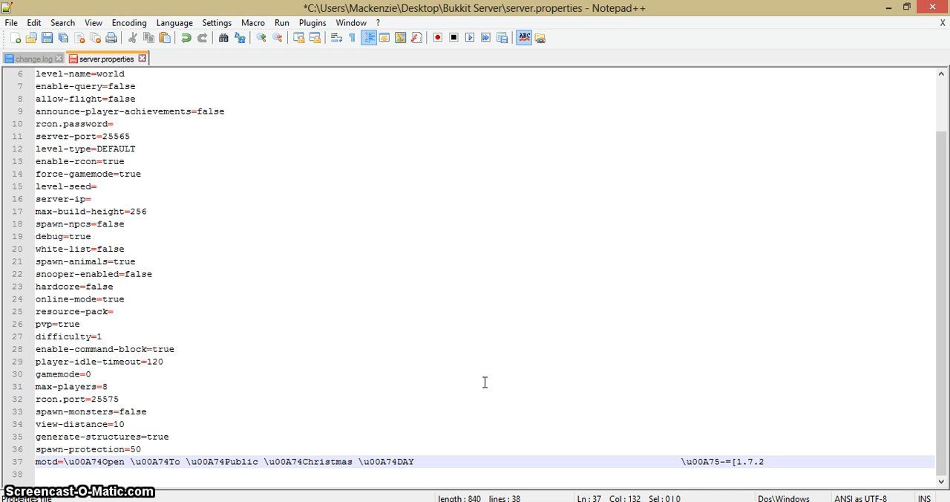
text(]=-)
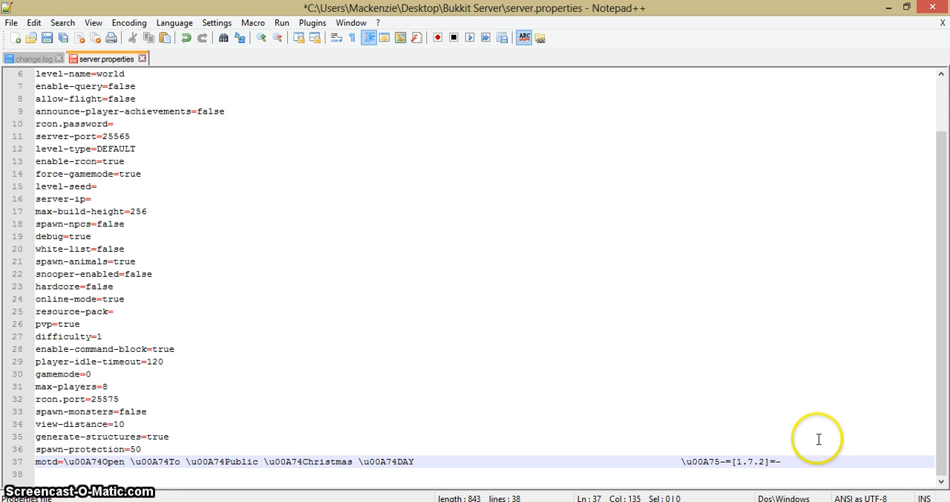
mouse_move(820, 439)
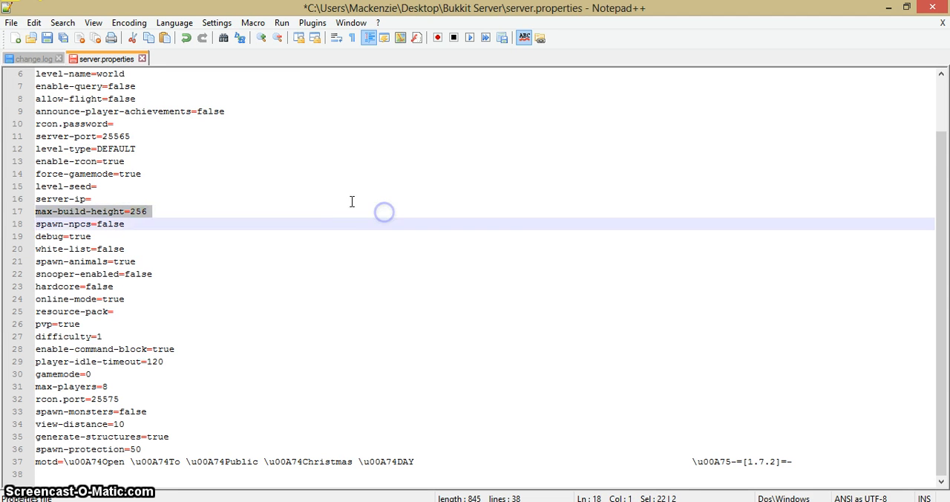
Save server.properties to disk with the finished colour-coded motd line
click(137, 149)
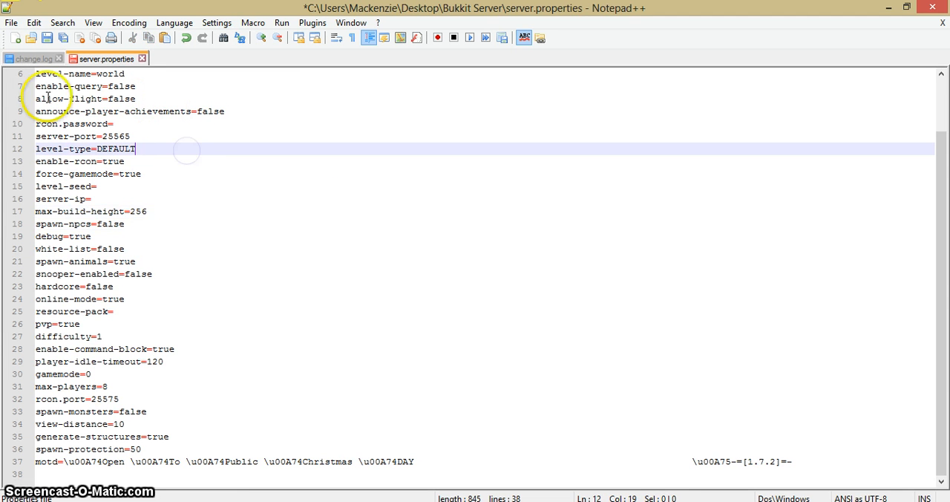
click(12, 22)
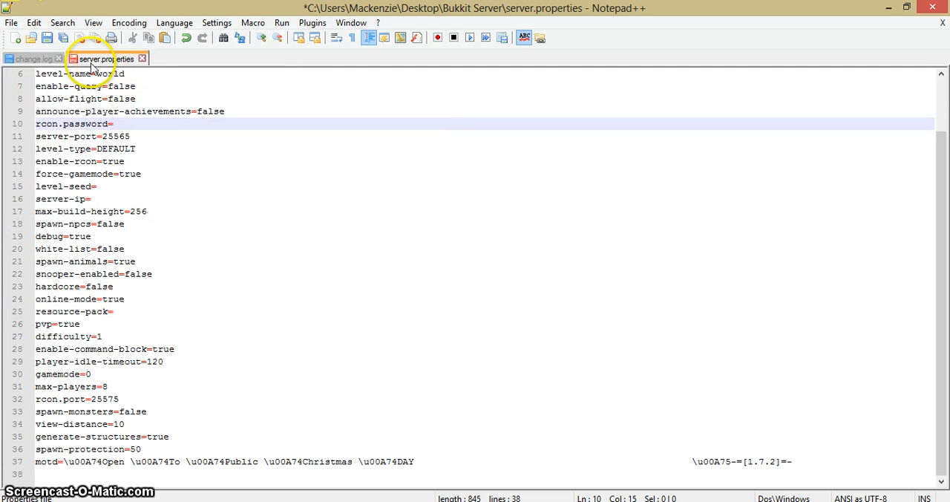
mouse_move(101, 59)
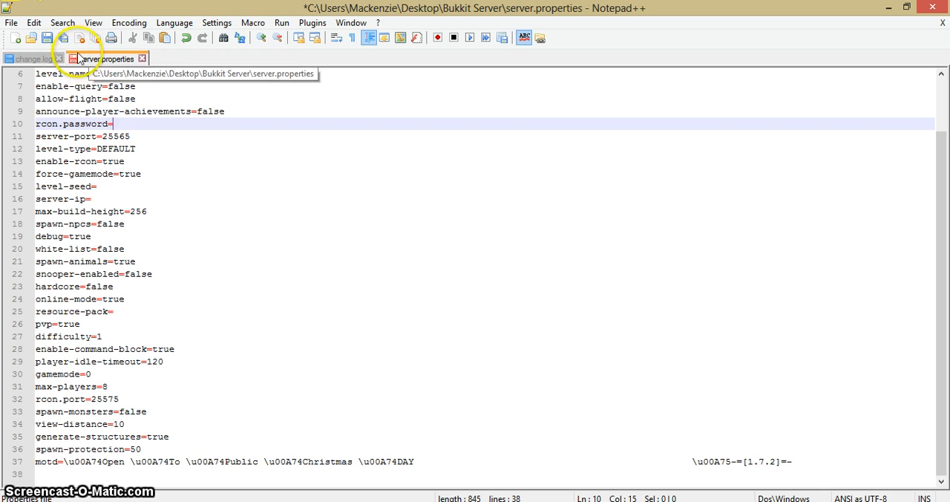
click(11, 23)
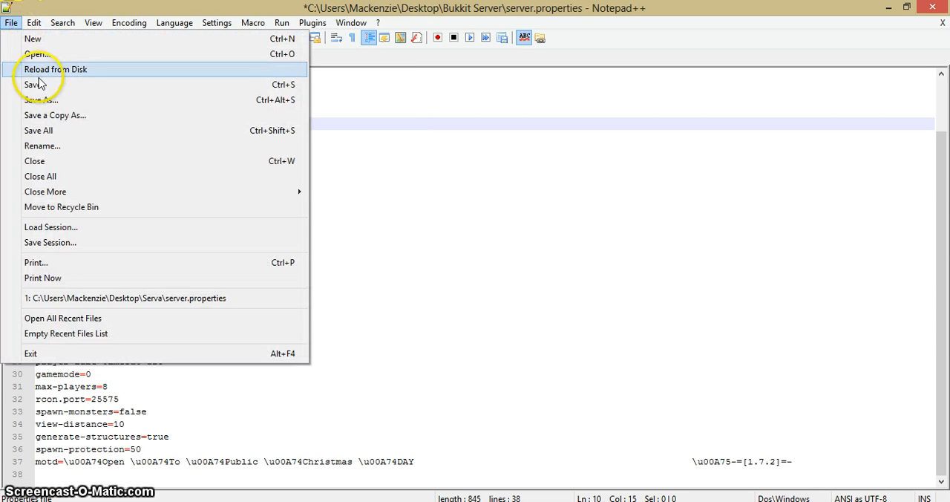
click(32, 83)
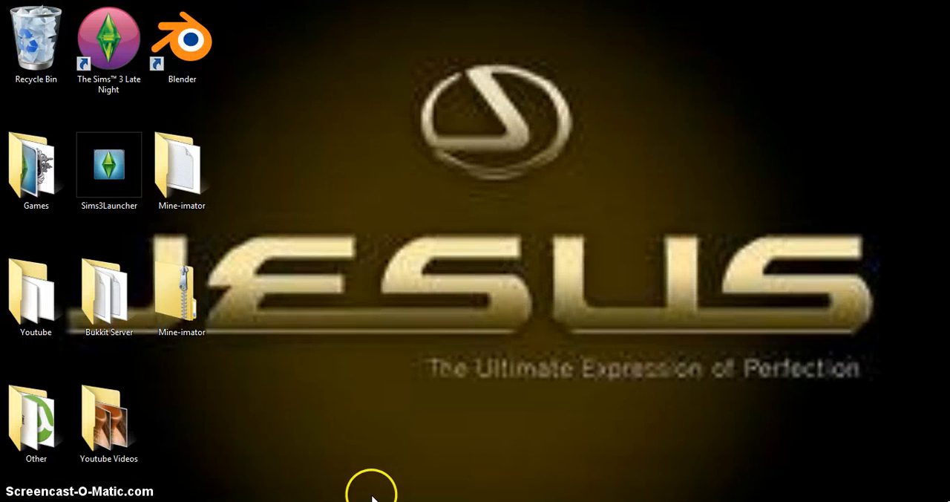
mouse_move(338, 490)
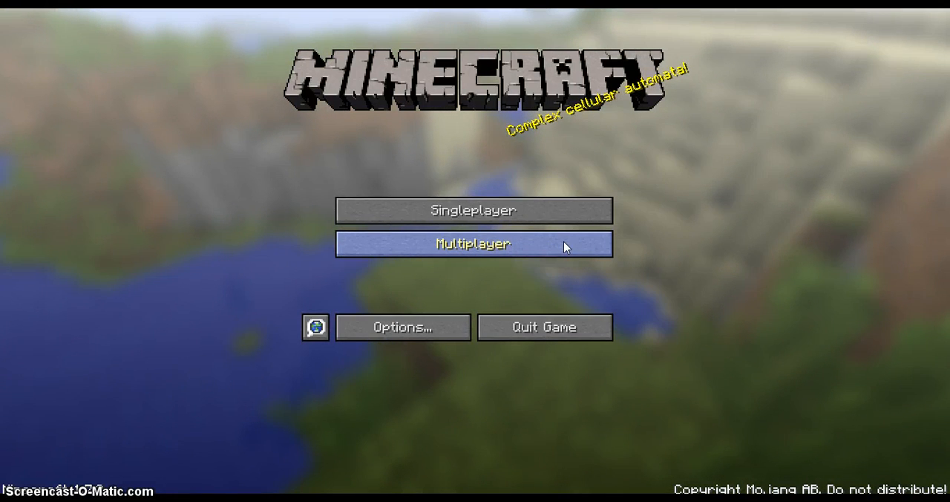
View My Server's red and purple two-line MOTD in the Multiplayer server list
click(474, 243)
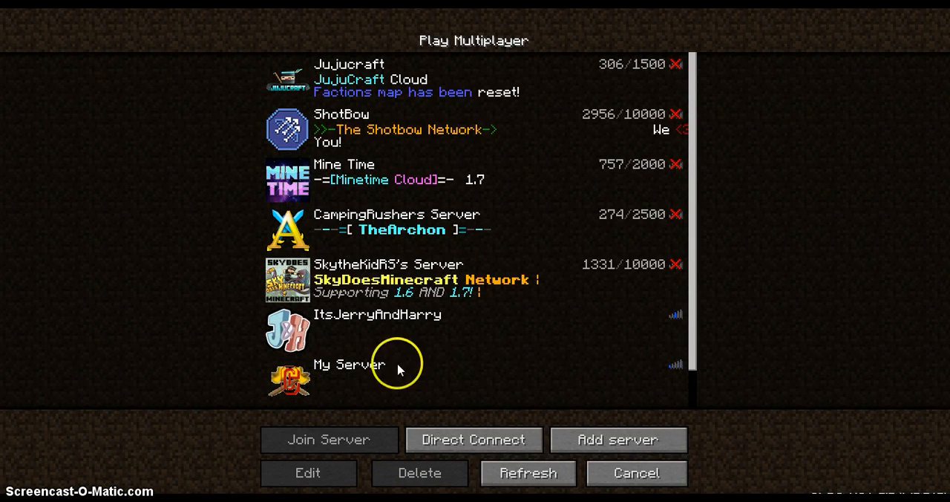
click(528, 472)
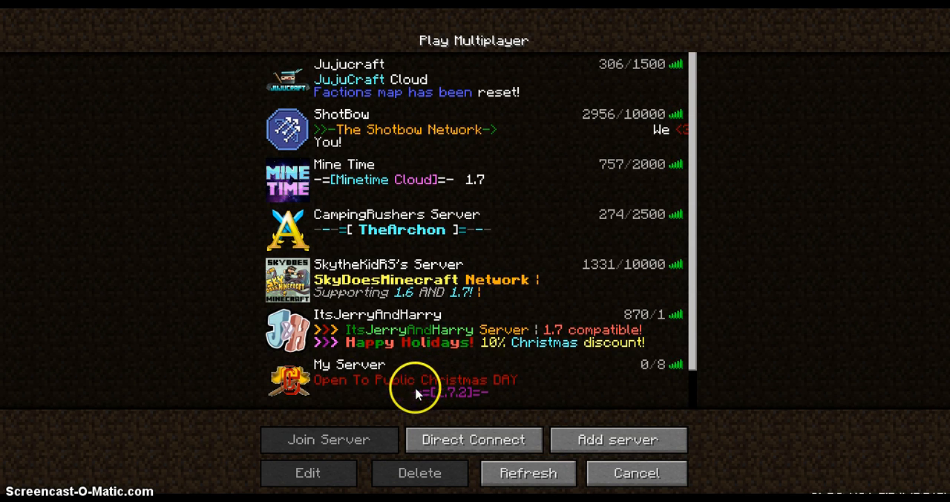
click(415, 380)
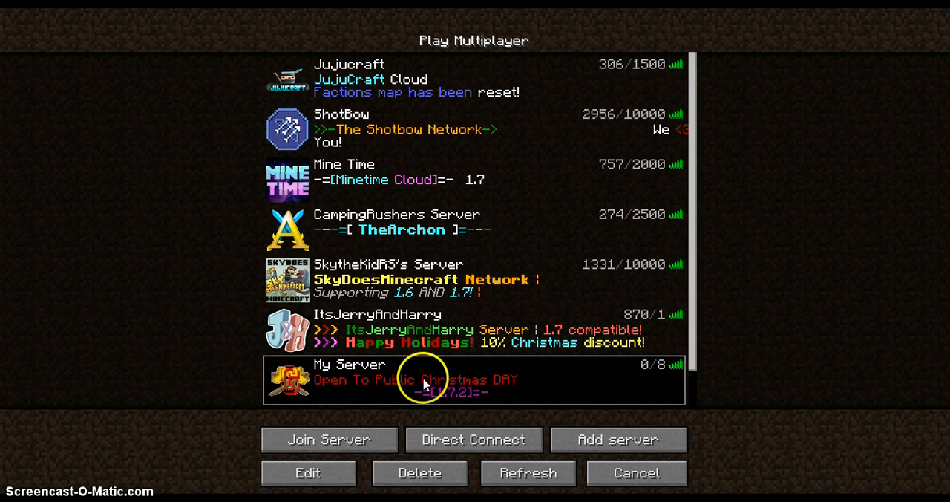
mouse_move(458, 398)
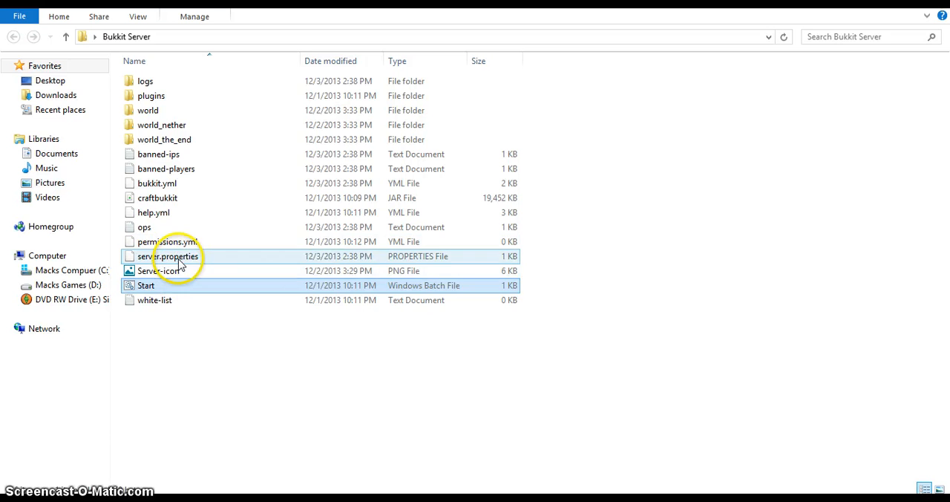
Run reload in the Bukkit server console so it picks up the edited properties
right_click(173, 256)
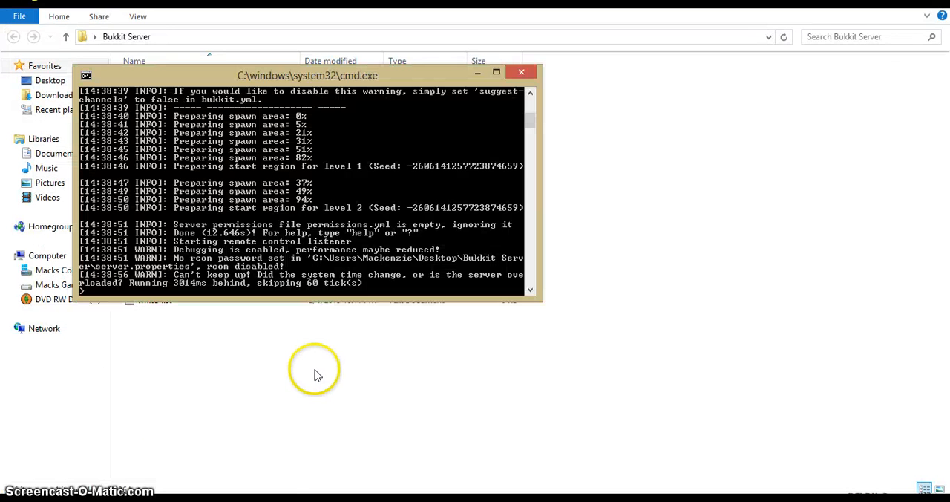
text(rr)
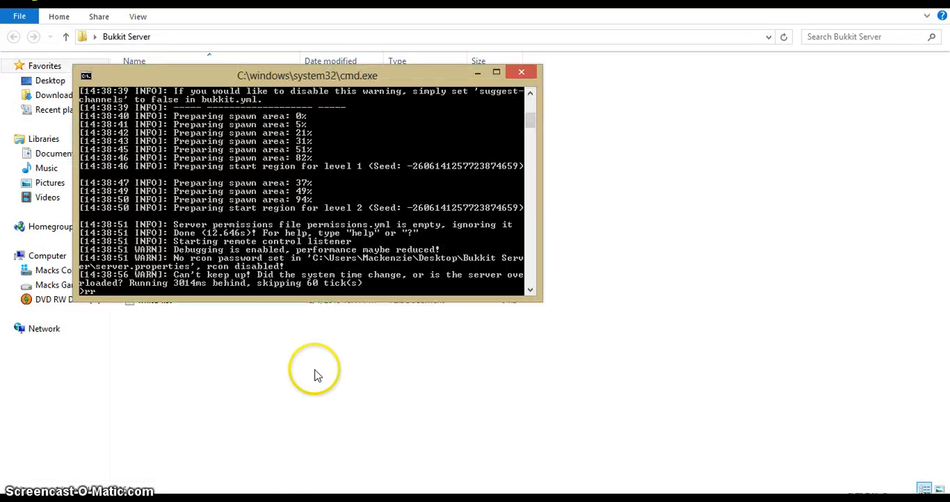
text(eload)
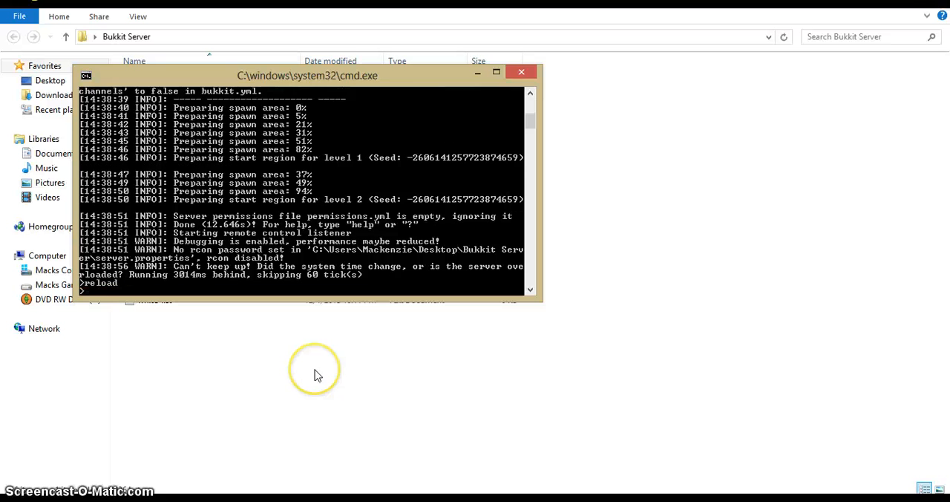
key(enter)
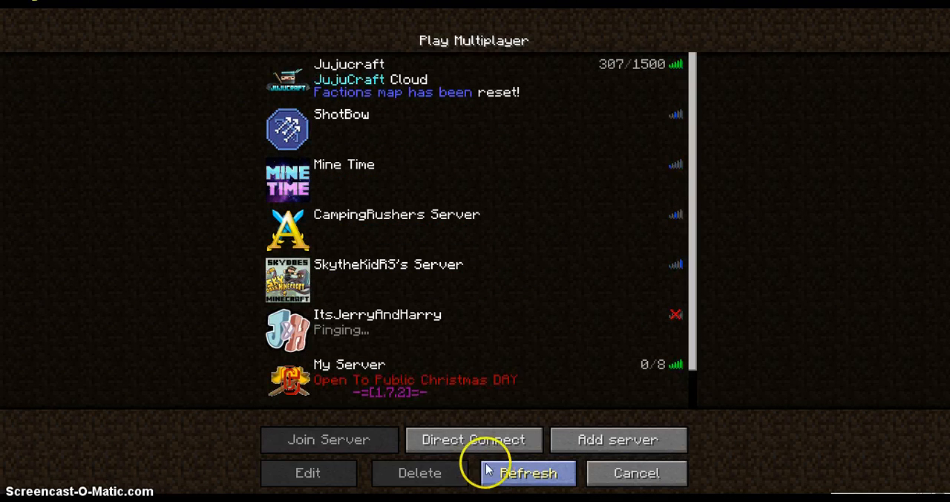
Refresh the server list and reopen server.properties in Notepad++ to check the saved MOTD
click(529, 472)
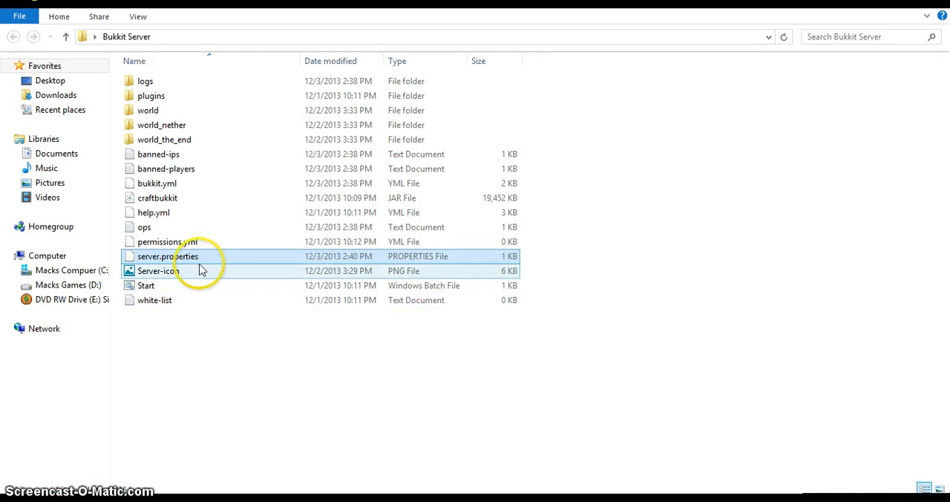
right_click(166, 255)
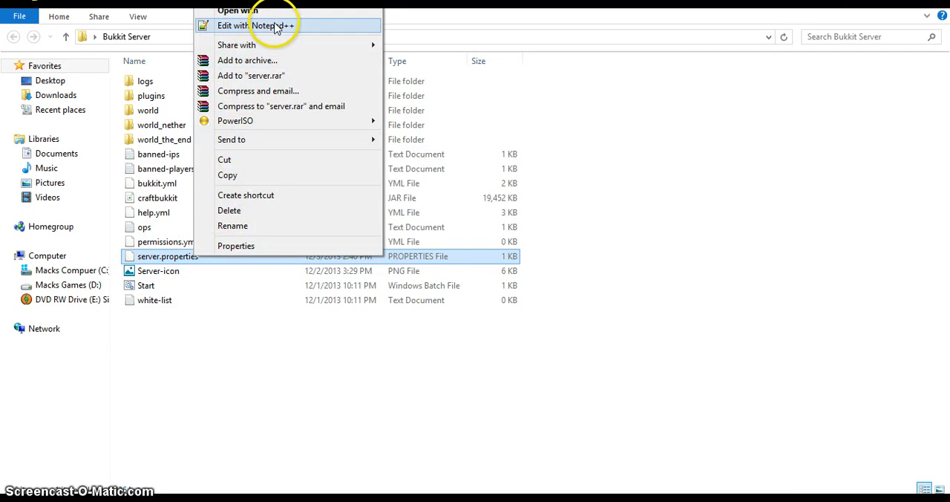
click(255, 25)
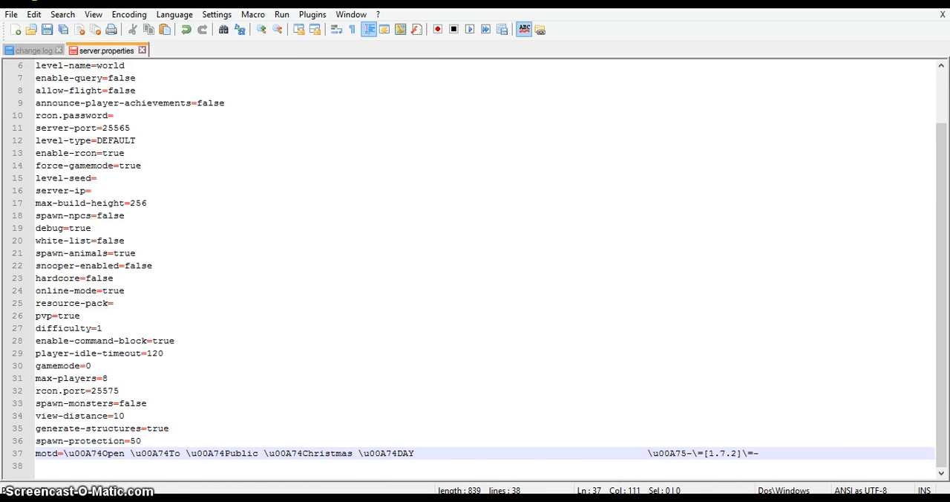
click(12, 15)
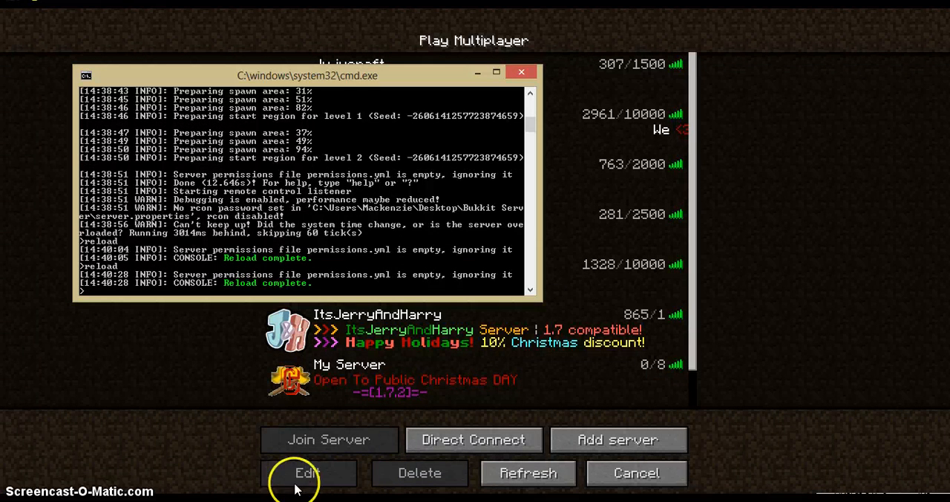
Refresh the list to confirm My Server's Christmas MOTD at 0/8, then cancel to the title screen
click(529, 472)
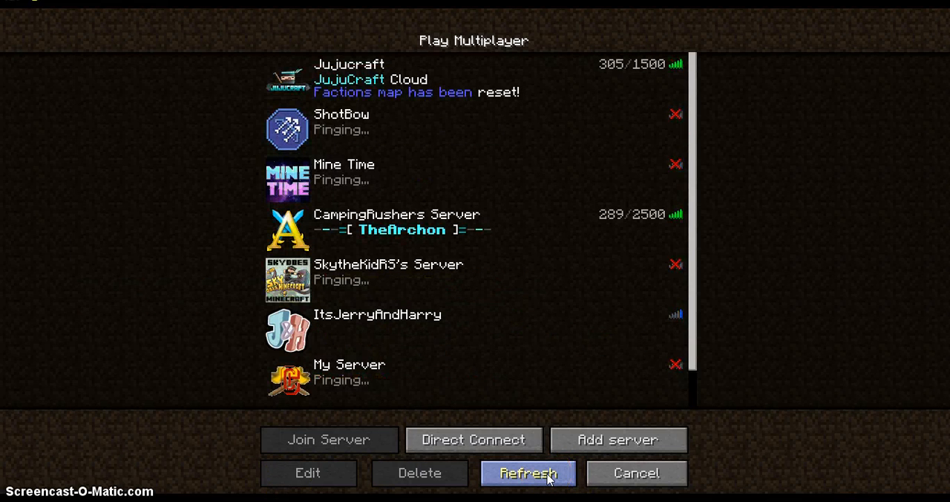
click(528, 472)
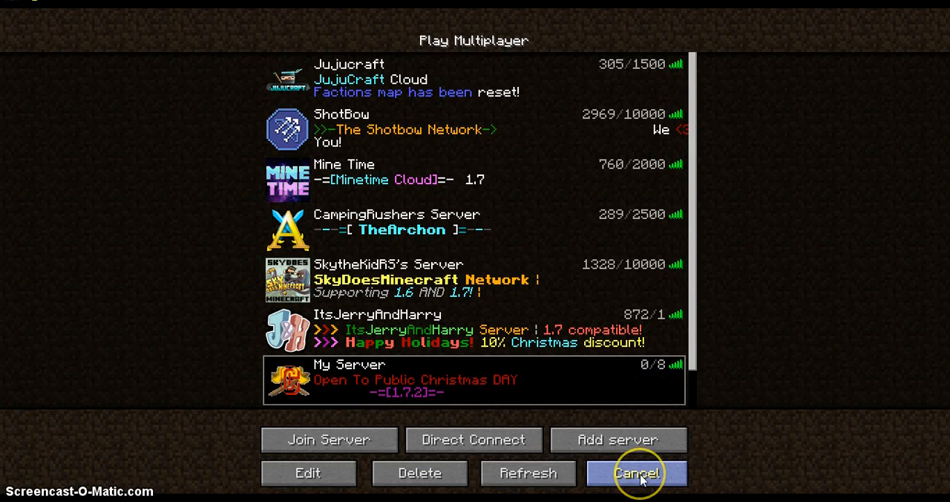
click(635, 472)
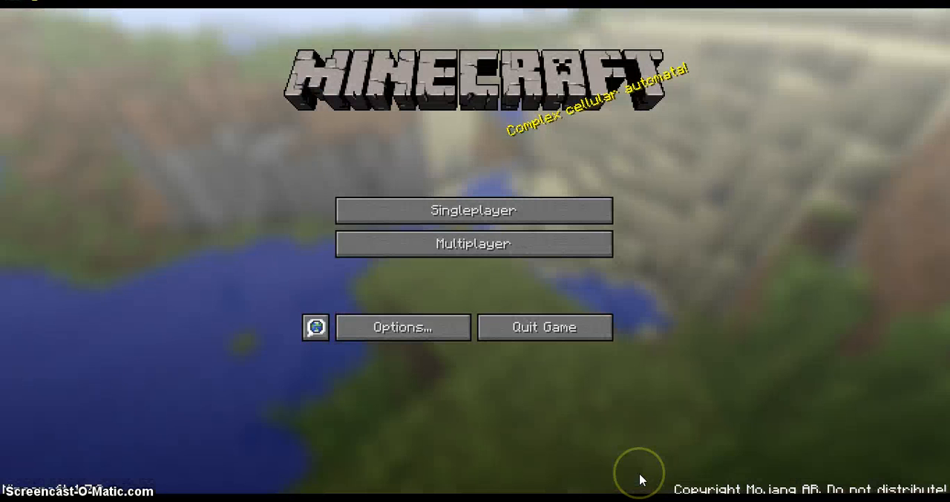
mouse_move(473, 244)
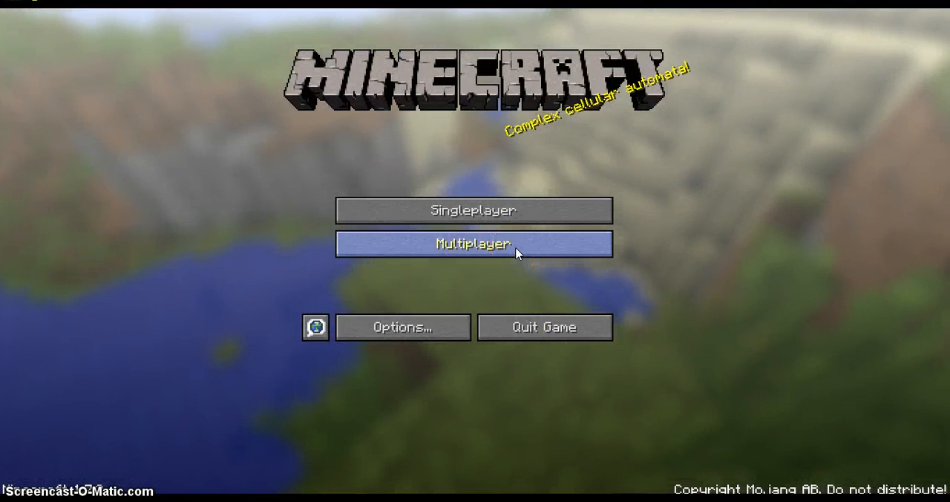
mouse_move(517, 312)
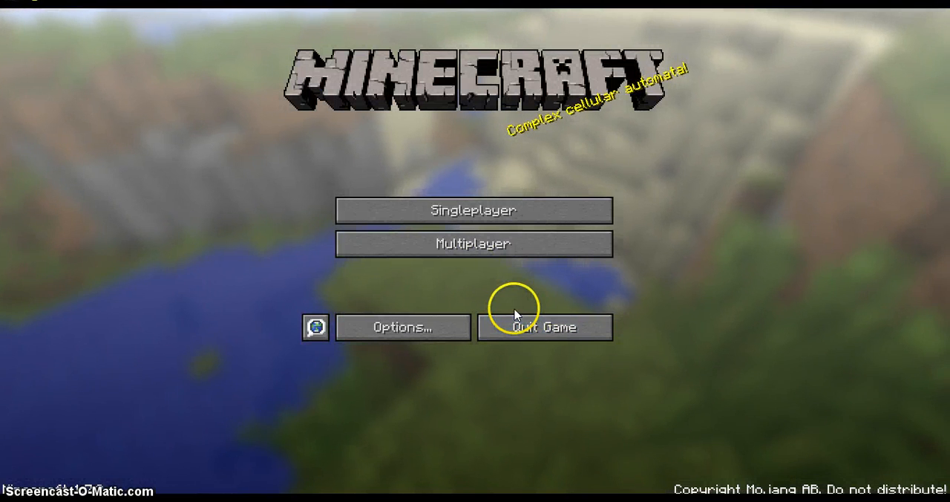
mouse_move(414, 464)
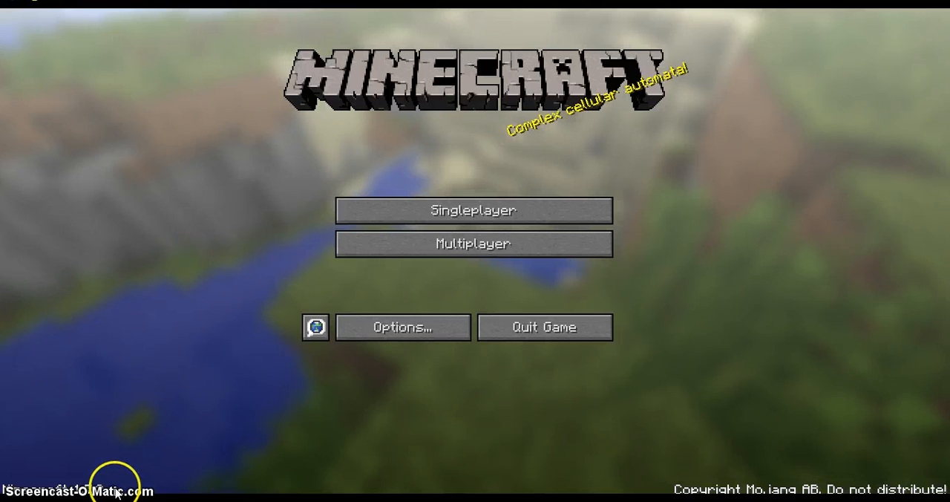
mouse_move(169, 453)
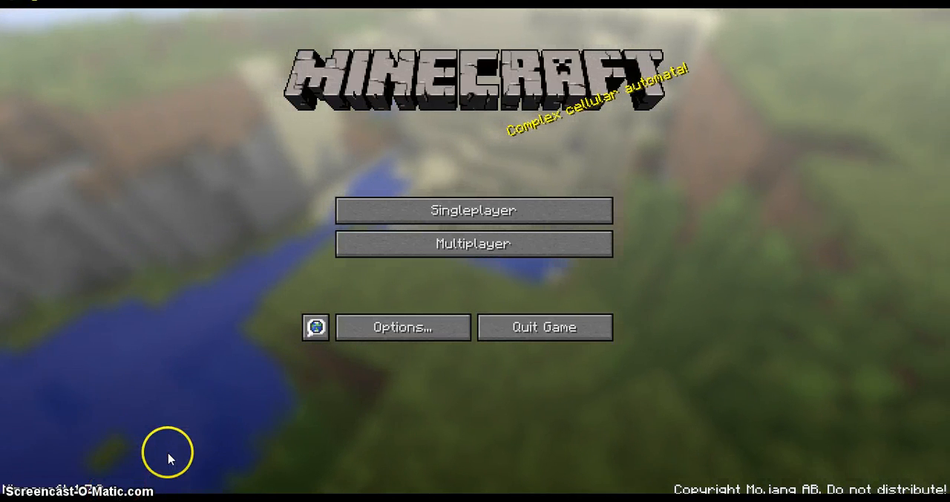
mouse_move(143, 456)
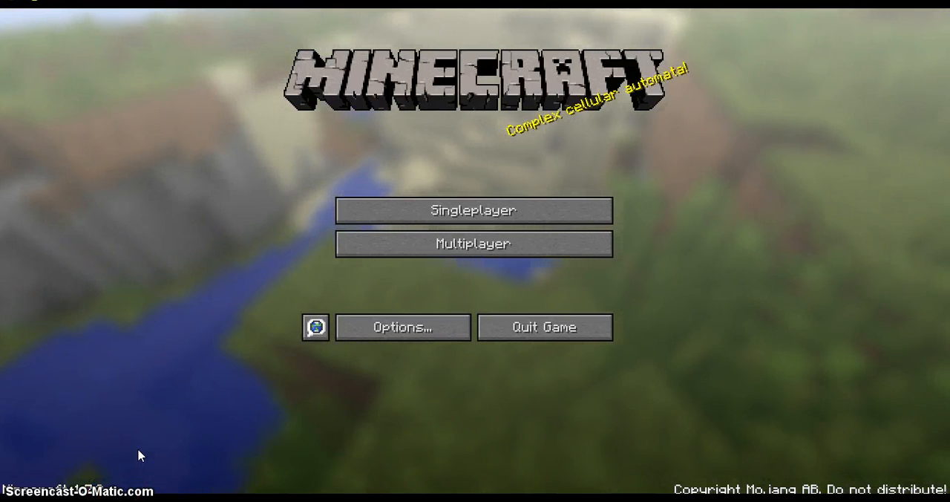